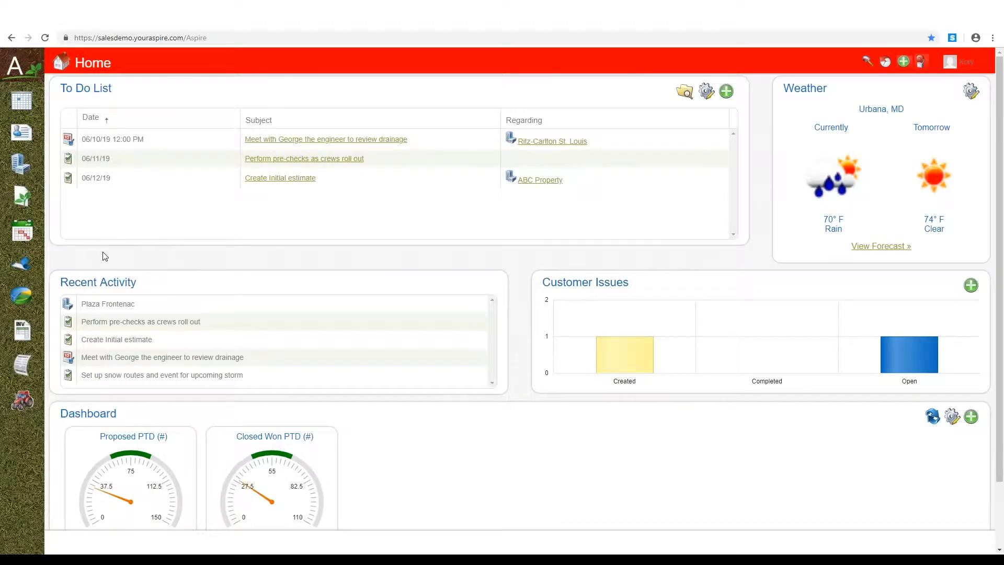
pyautogui.moveTo(101, 261)
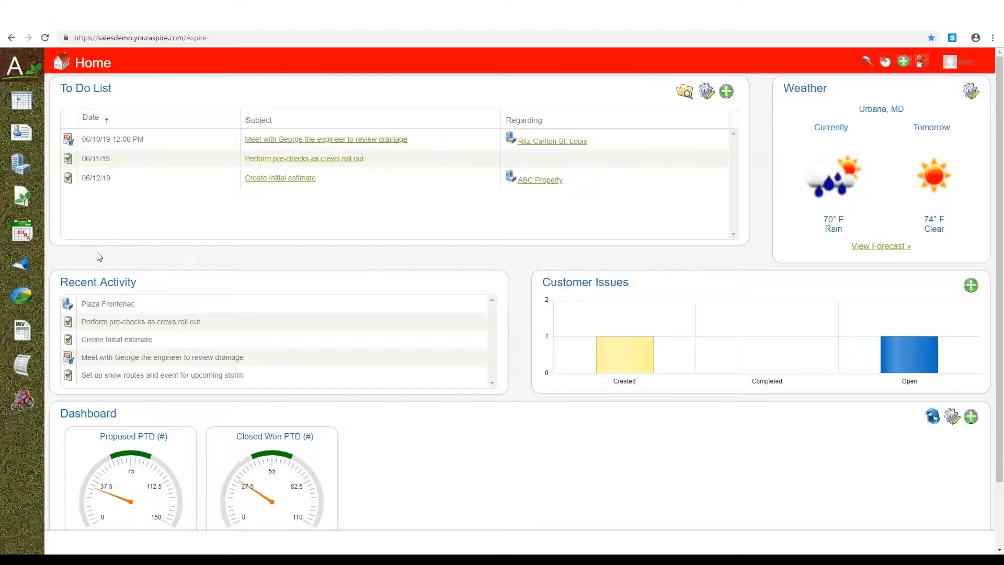
pyautogui.moveTo(21, 166)
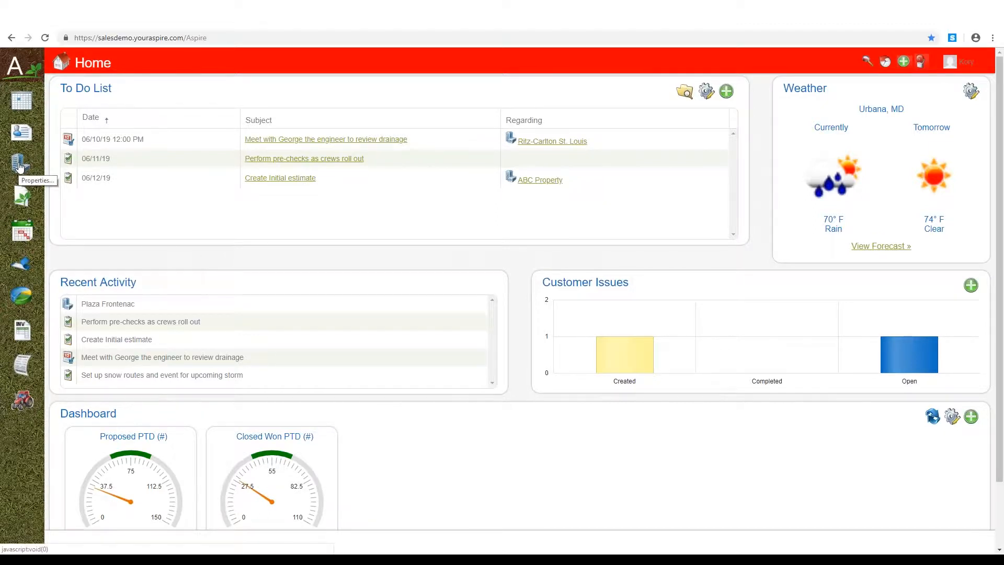
# Search the system for 'plaza' to find the Plaza Frontenac property
pyautogui.click(867, 62)
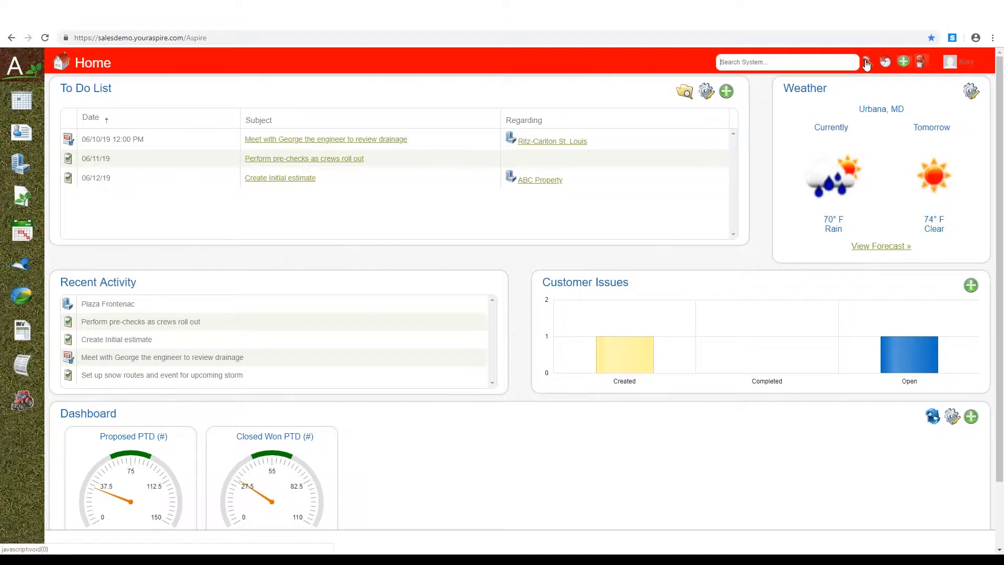
pyautogui.write('pl')
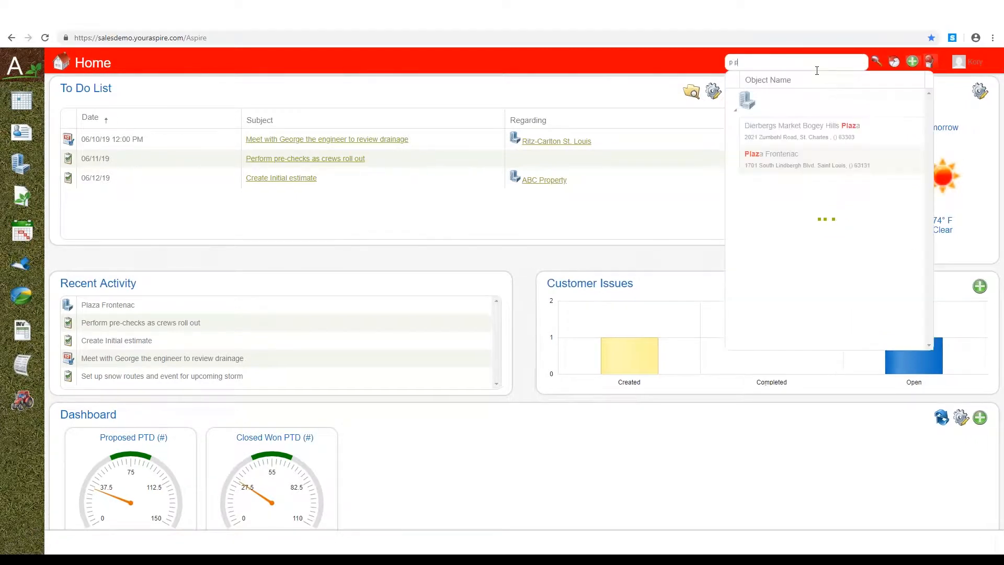
pyautogui.write('laza')
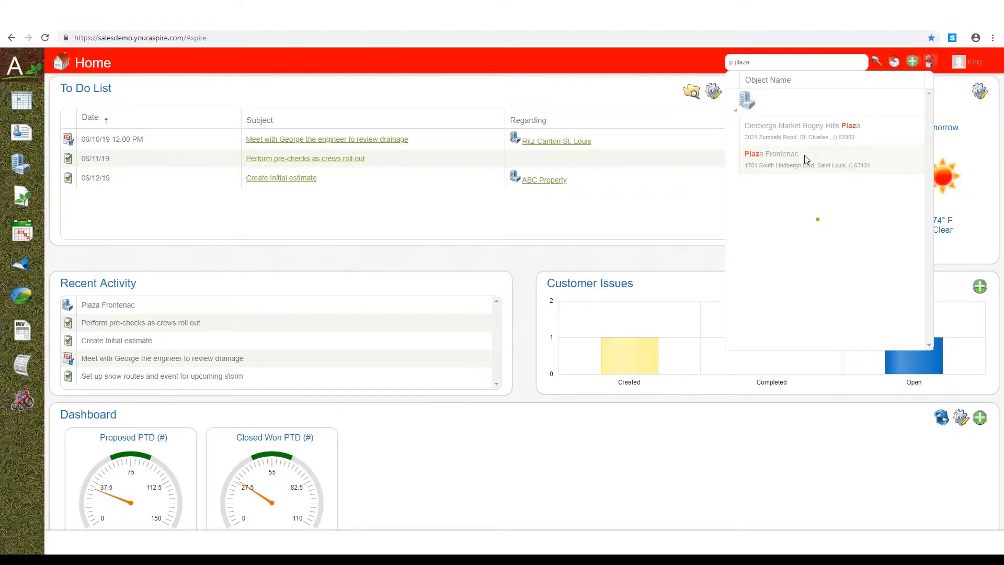
# Open Plaza Frontenac from the results and go to its Property Takeoffs
pyautogui.click(771, 154)
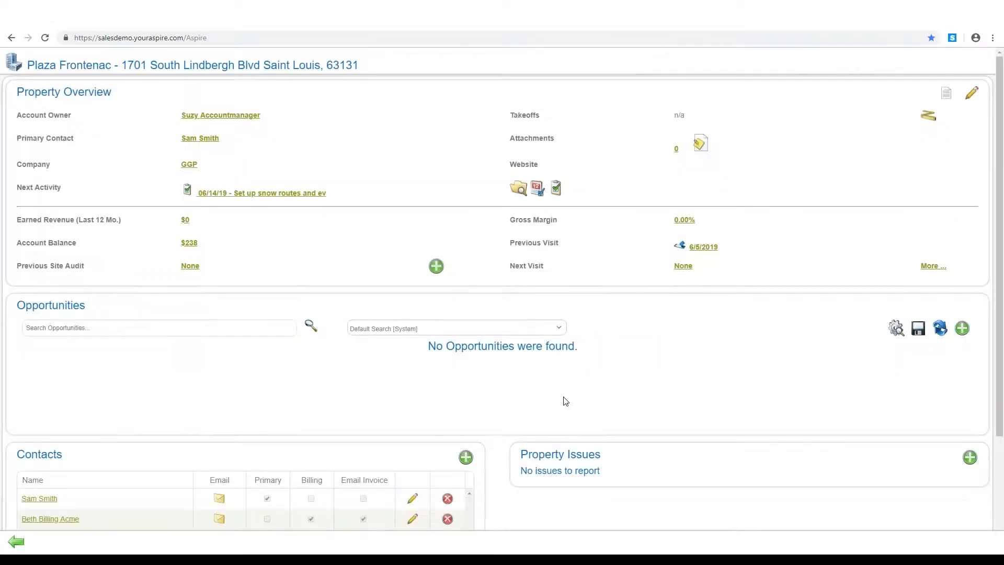
pyautogui.moveTo(625, 378)
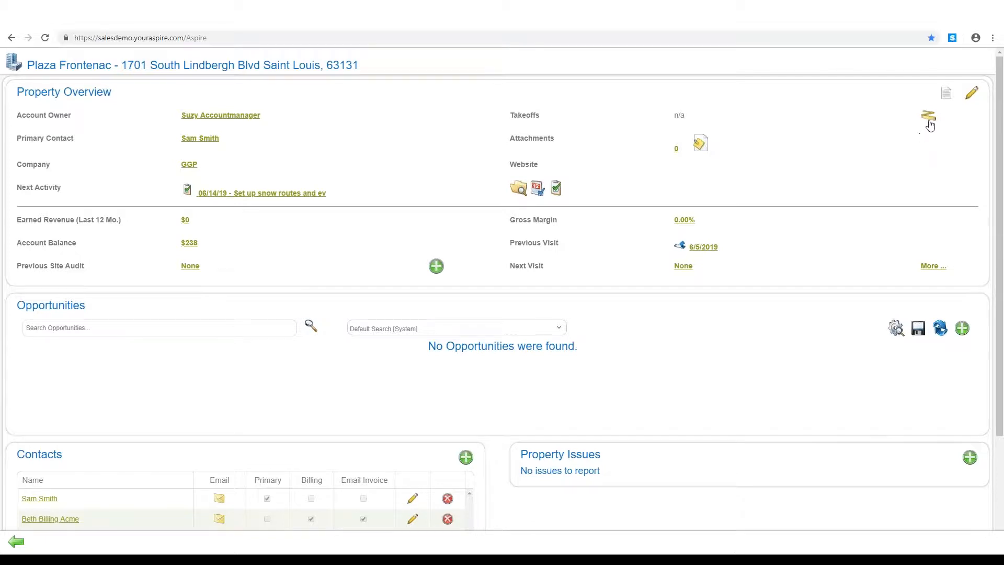
pyautogui.moveTo(928, 121)
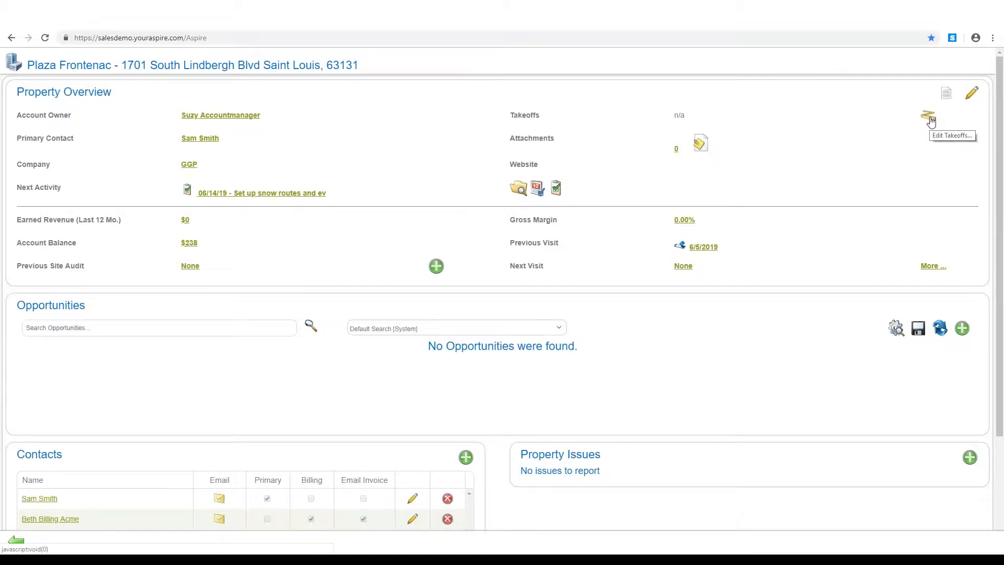
pyautogui.click(928, 116)
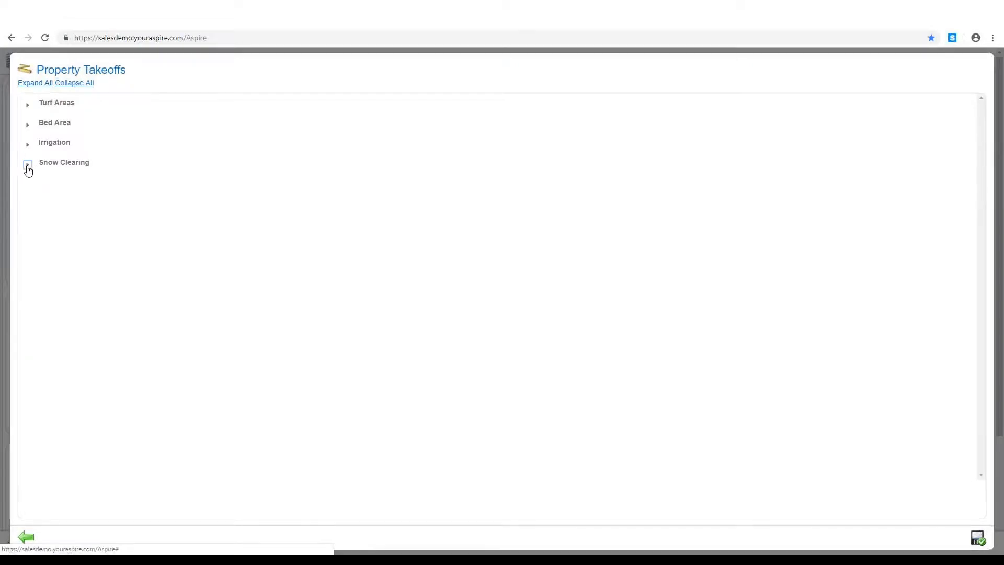
# Enter Snow Clearing takeoffs of 40,000 sq ft parking lots and 8,000 sq ft walkways and save
pyautogui.click(27, 162)
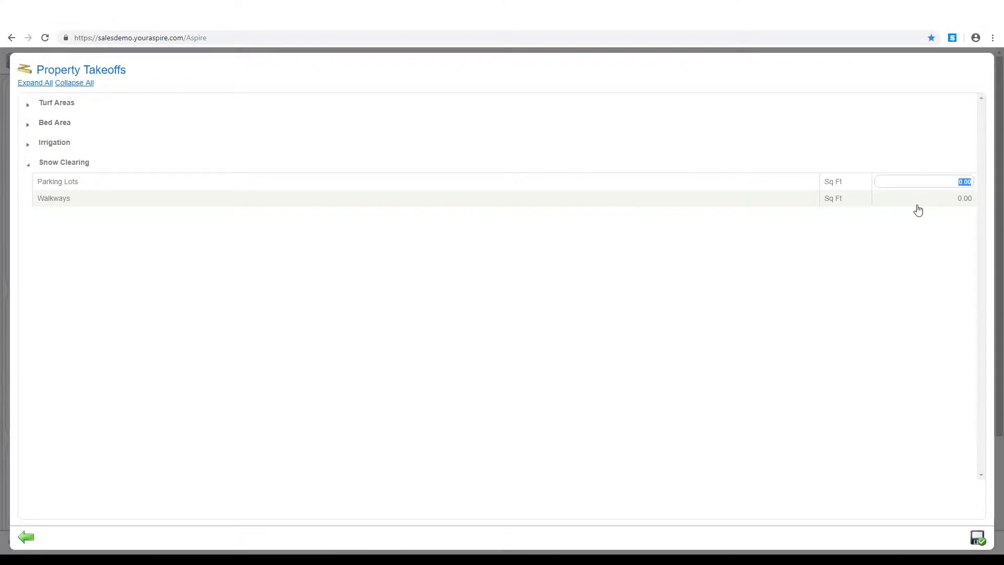
pyautogui.write('40000')
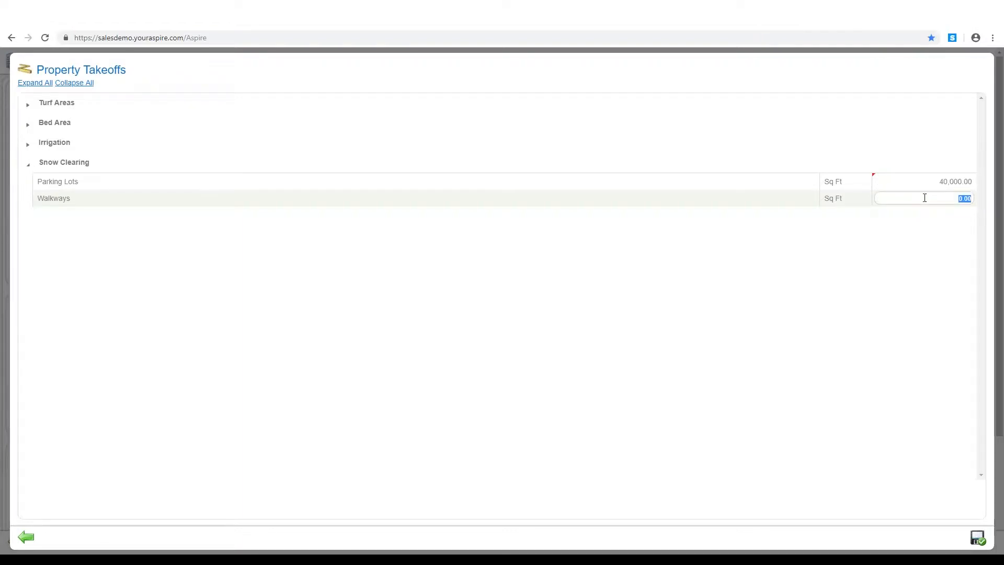
pyautogui.write('80')
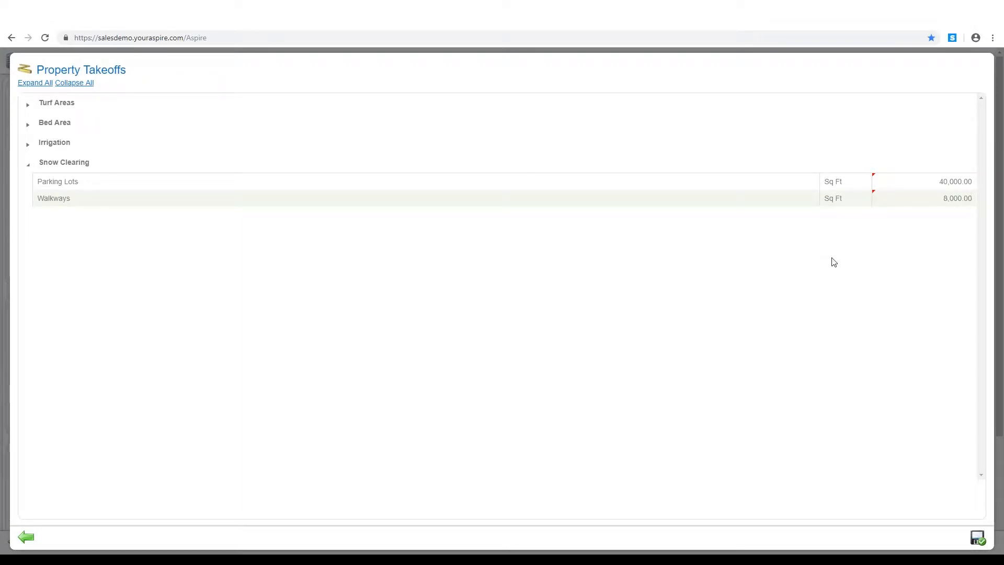
pyautogui.moveTo(914, 429)
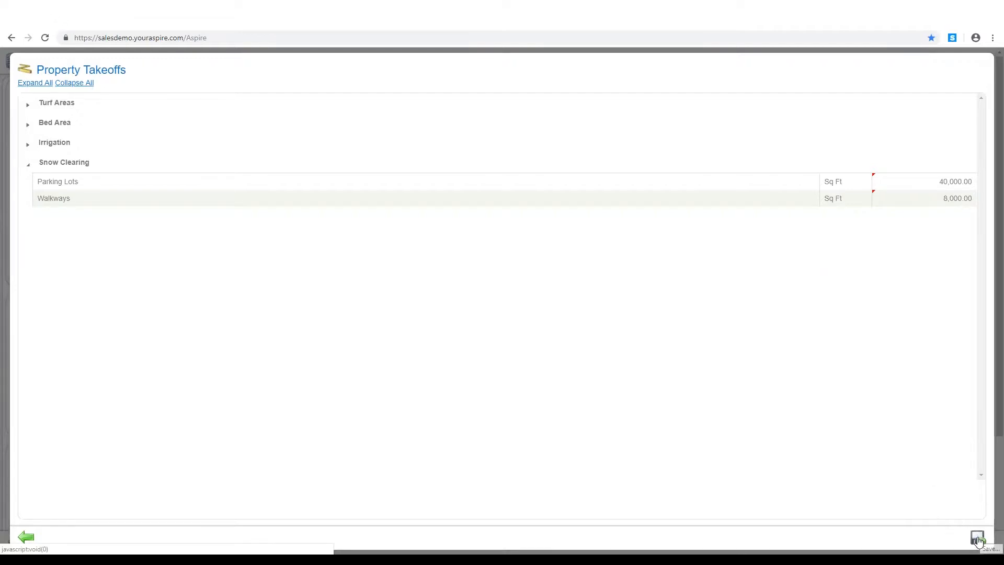
pyautogui.click(979, 539)
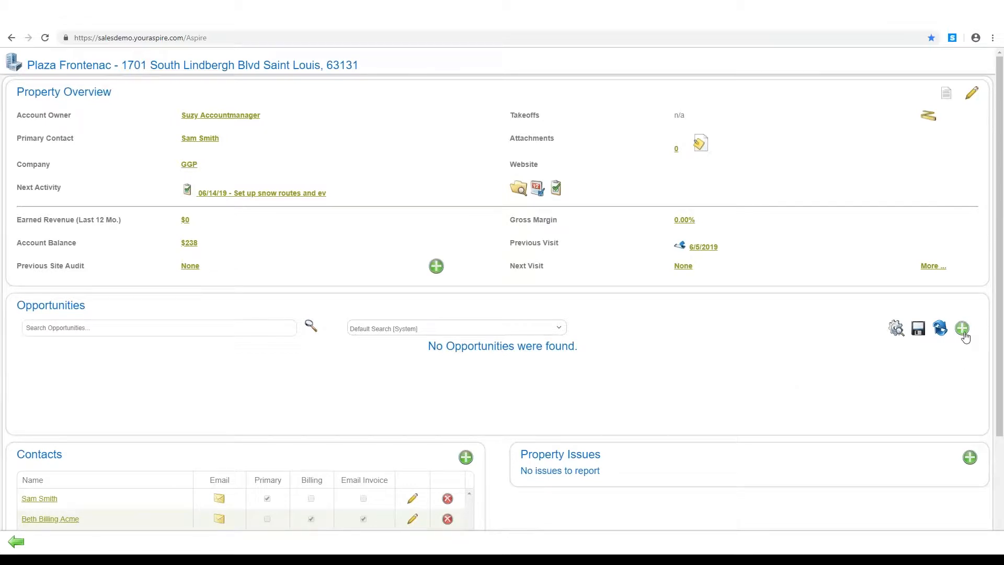
# Create a new Plaza Frontenac opportunity from the Snow Management Contract template (Contract #1820)
pyautogui.click(962, 327)
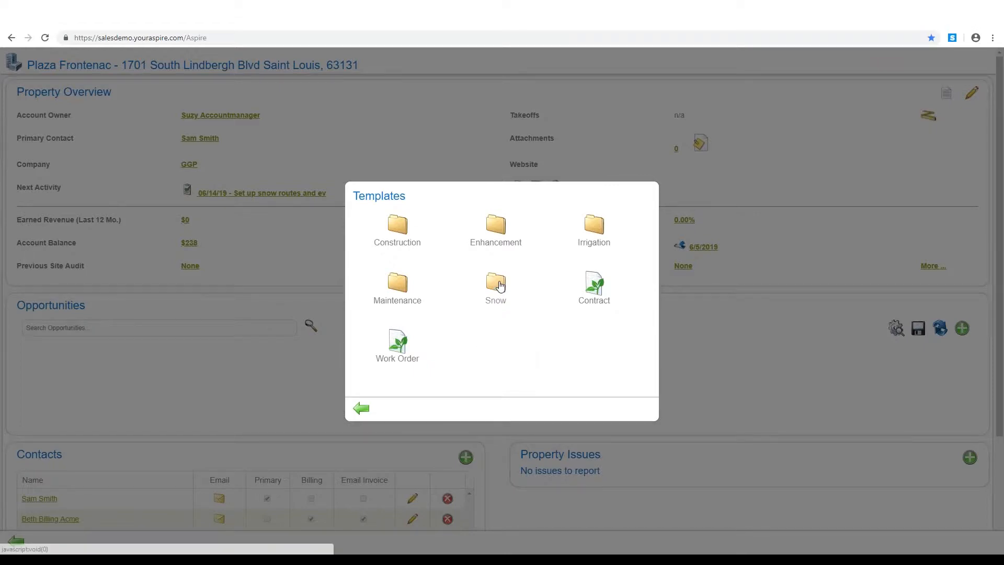
pyautogui.click(495, 284)
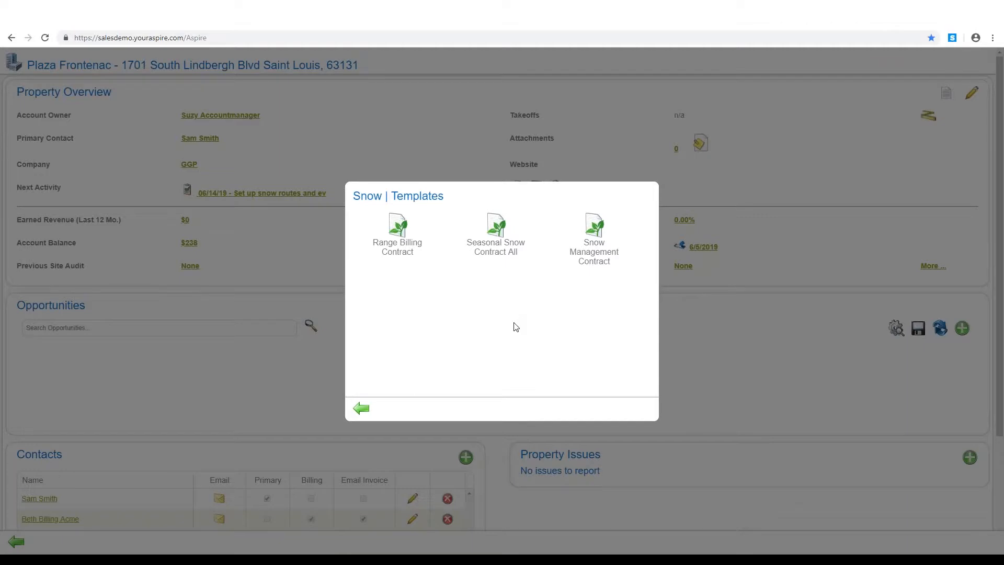
pyautogui.moveTo(516, 329)
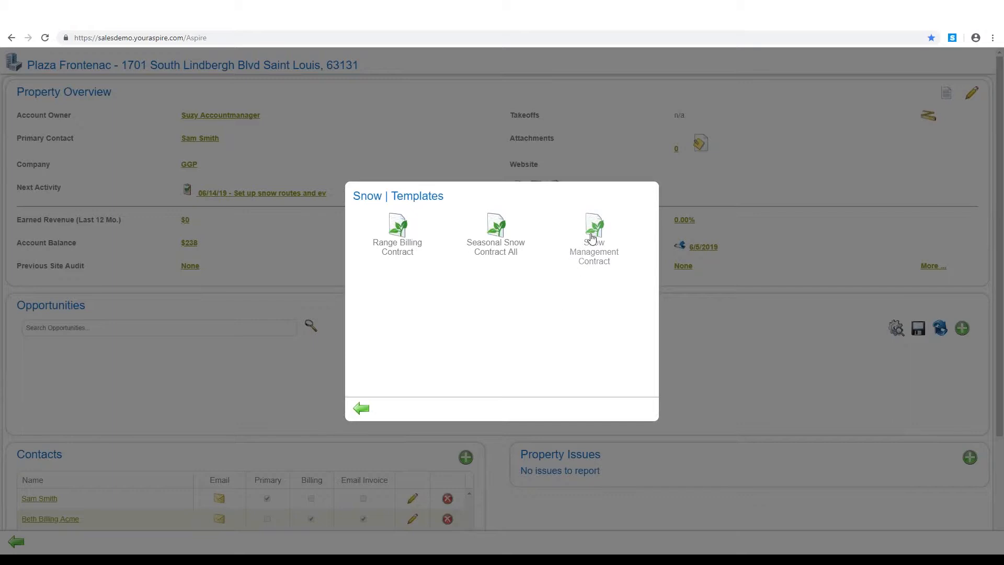
pyautogui.click(593, 230)
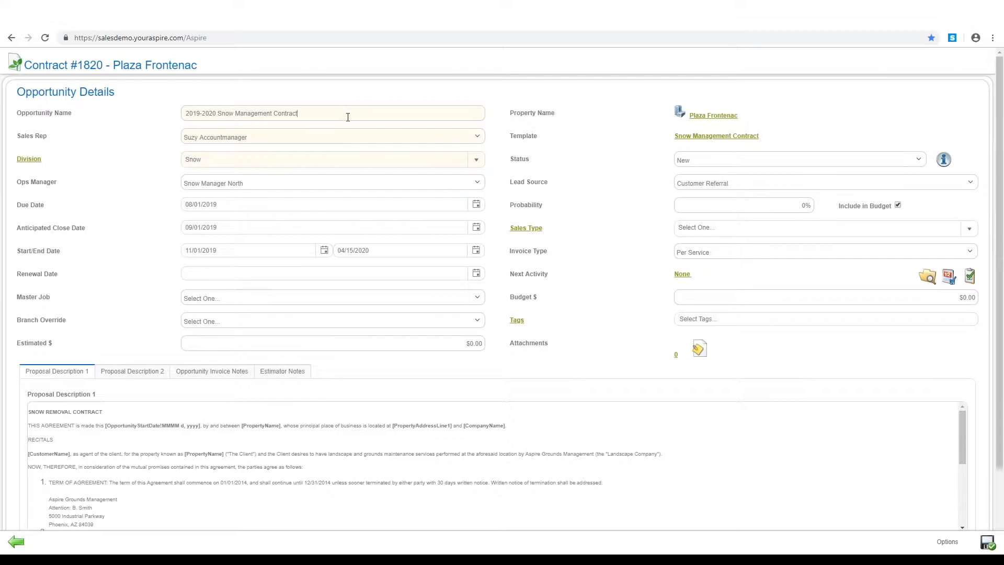
pyautogui.click(333, 159)
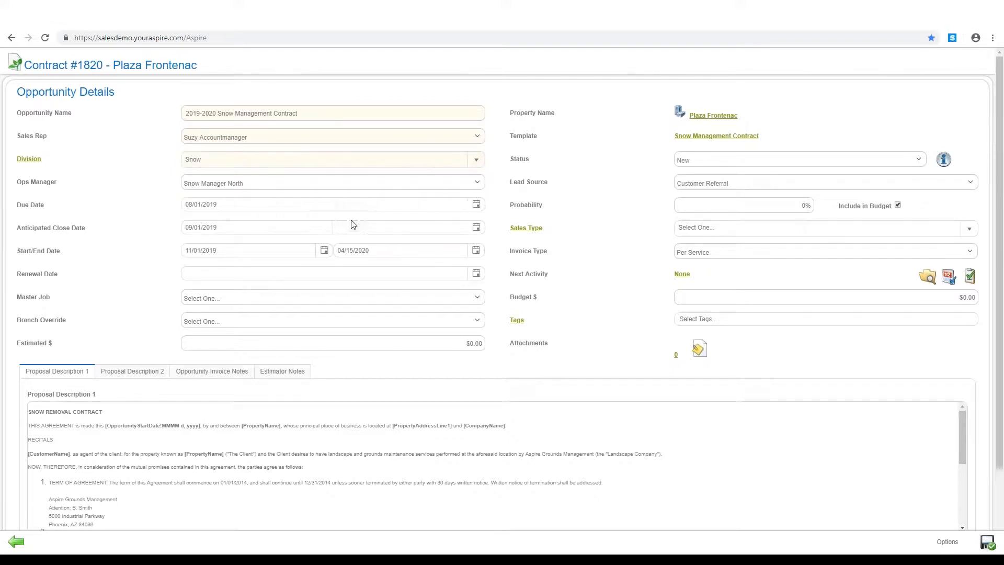
pyautogui.click(256, 227)
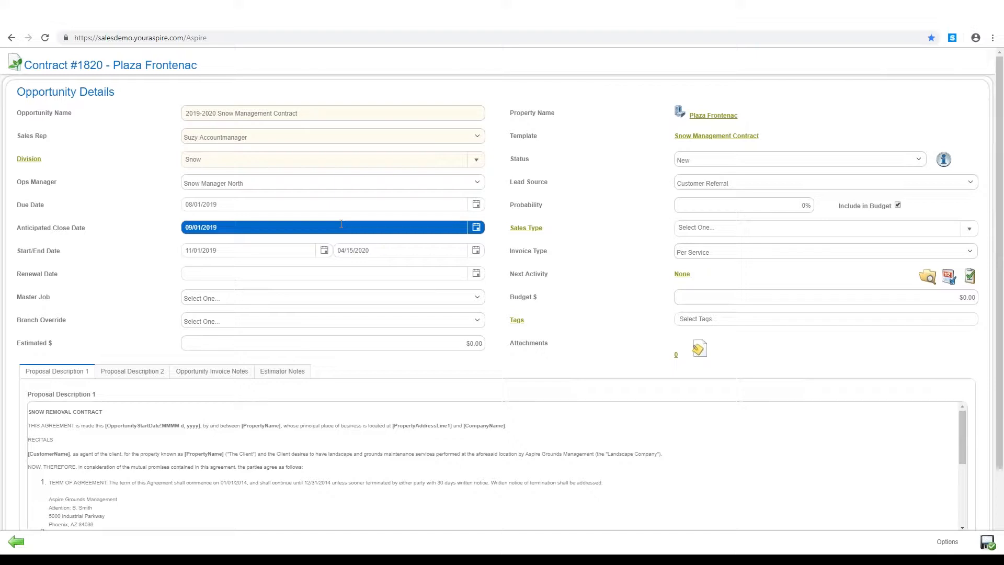
pyautogui.click(404, 250)
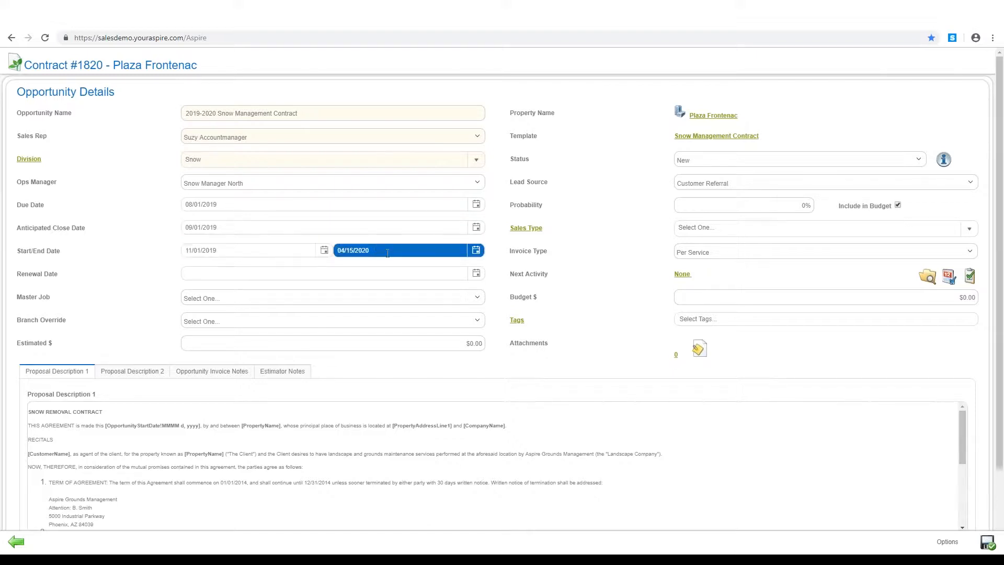
pyautogui.click(250, 250)
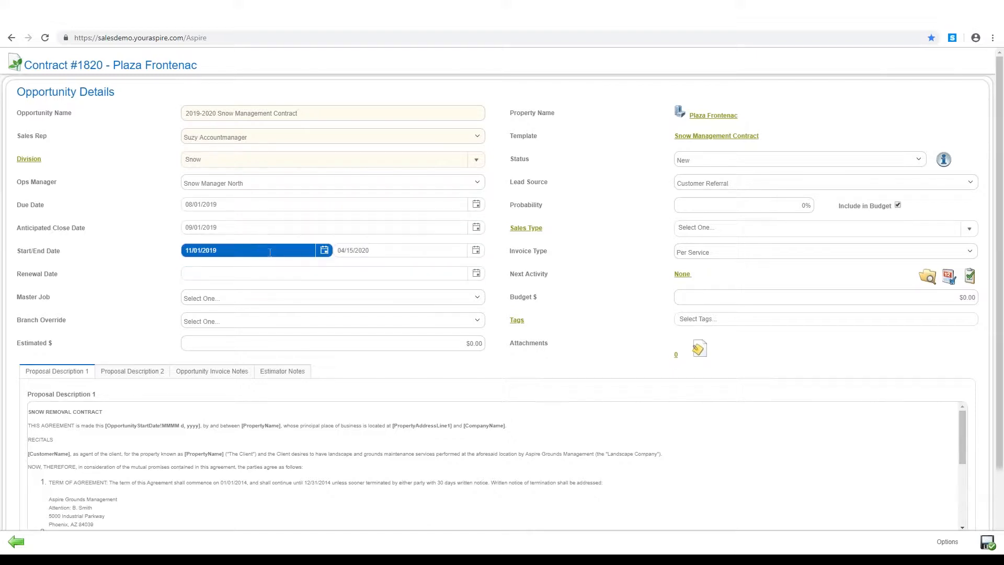
pyautogui.click(326, 273)
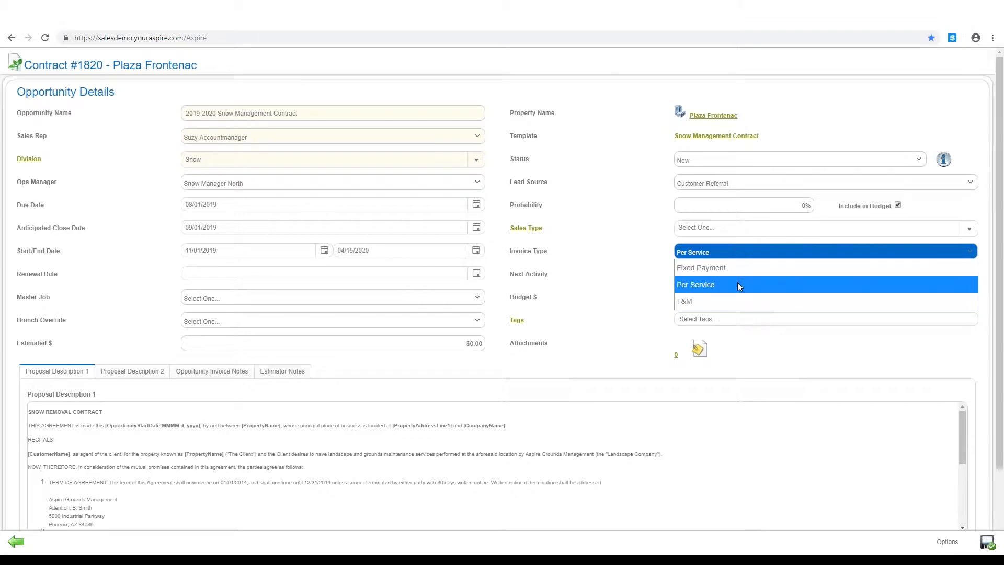
pyautogui.moveTo(729, 301)
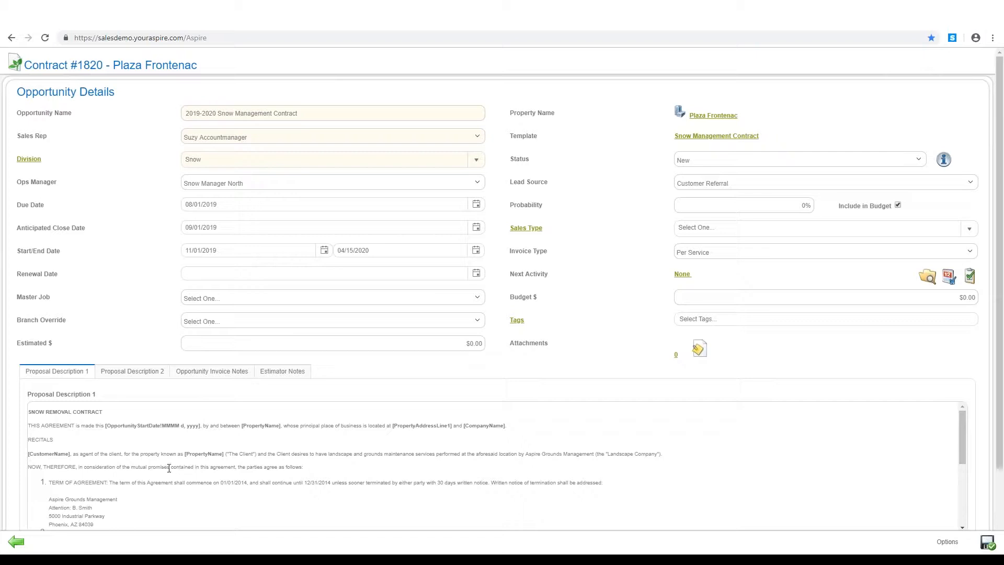
pyautogui.moveTo(179, 466)
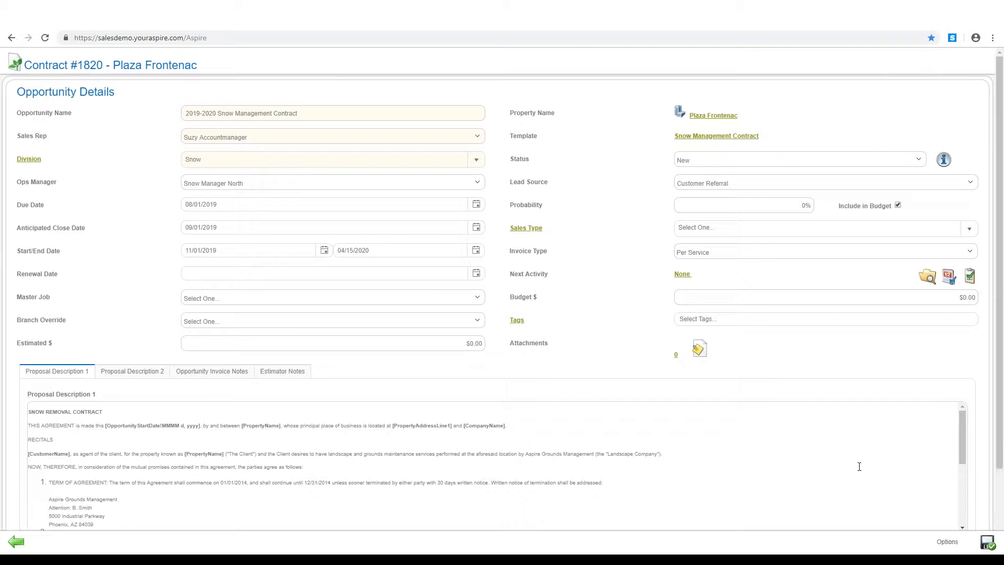
# Build an estimate from the template via Options > Create Estimate with all Update boxes ticked
pyautogui.click(948, 541)
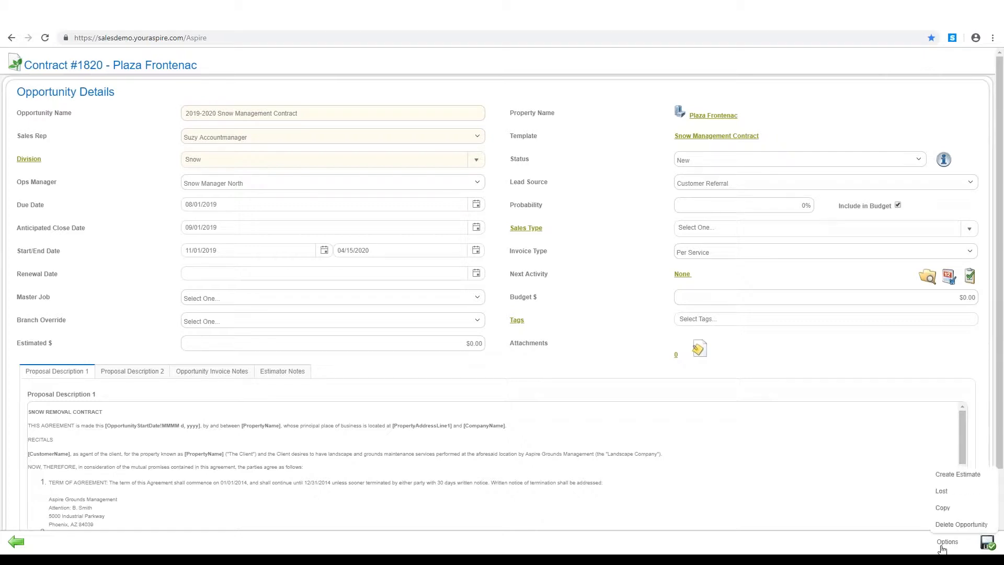
pyautogui.moveTo(959, 474)
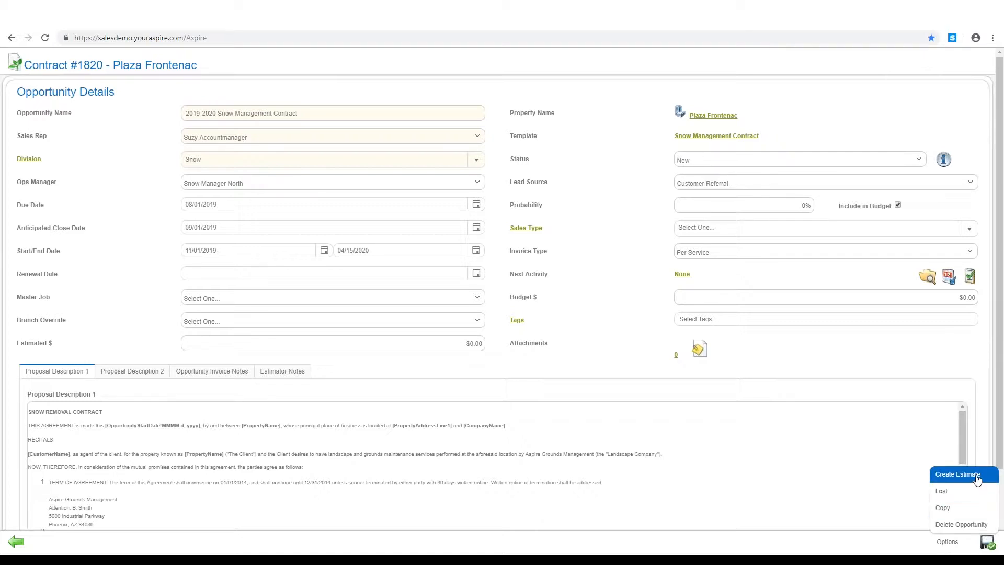
pyautogui.click(957, 474)
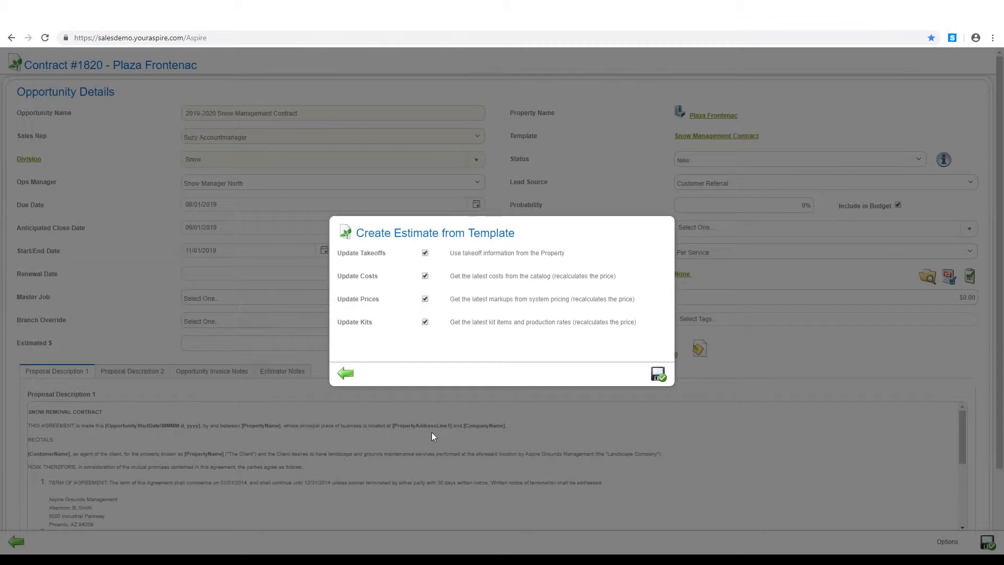
pyautogui.moveTo(447, 255)
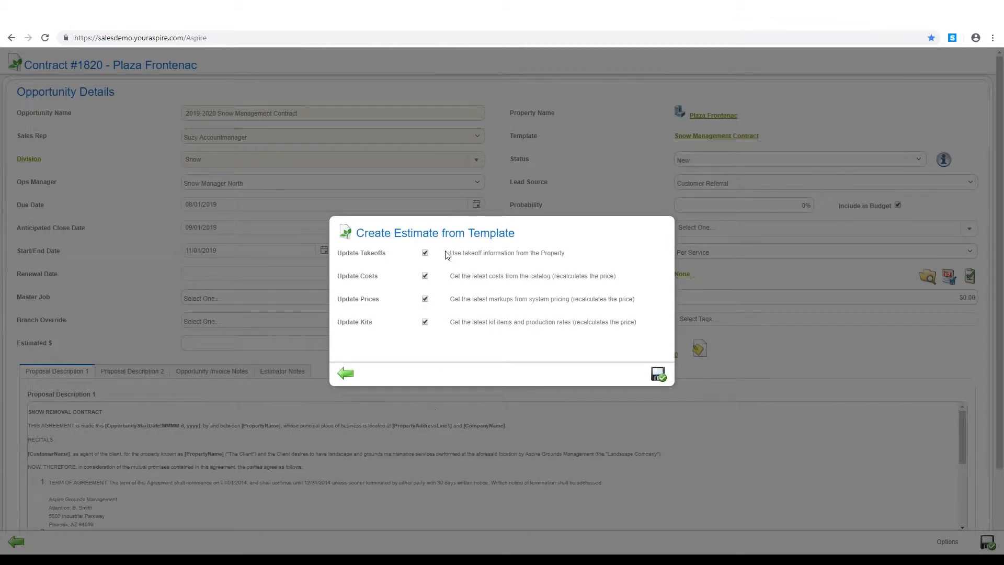
pyautogui.moveTo(444, 327)
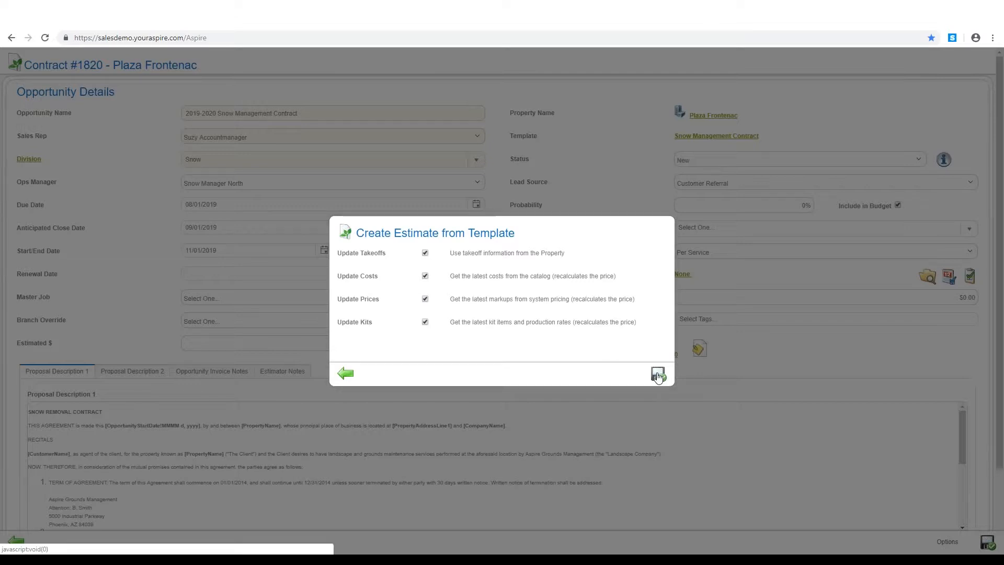
pyautogui.click(658, 374)
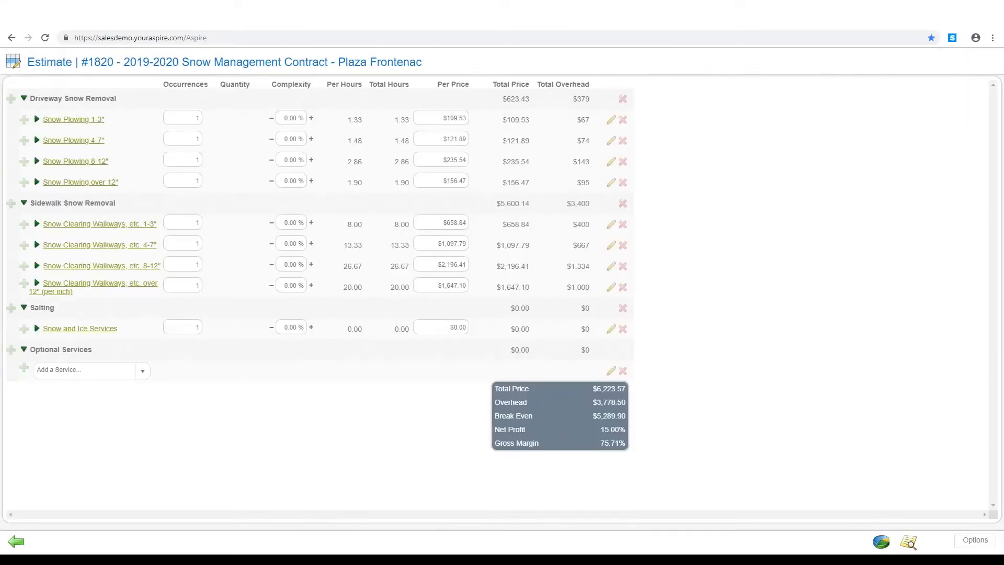
pyautogui.moveTo(163, 424)
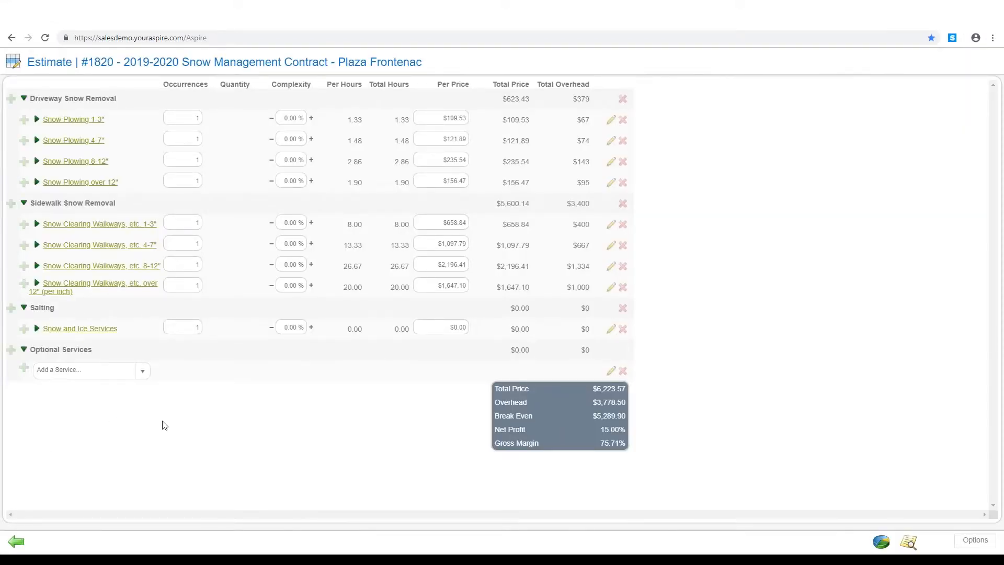
pyautogui.moveTo(127, 98)
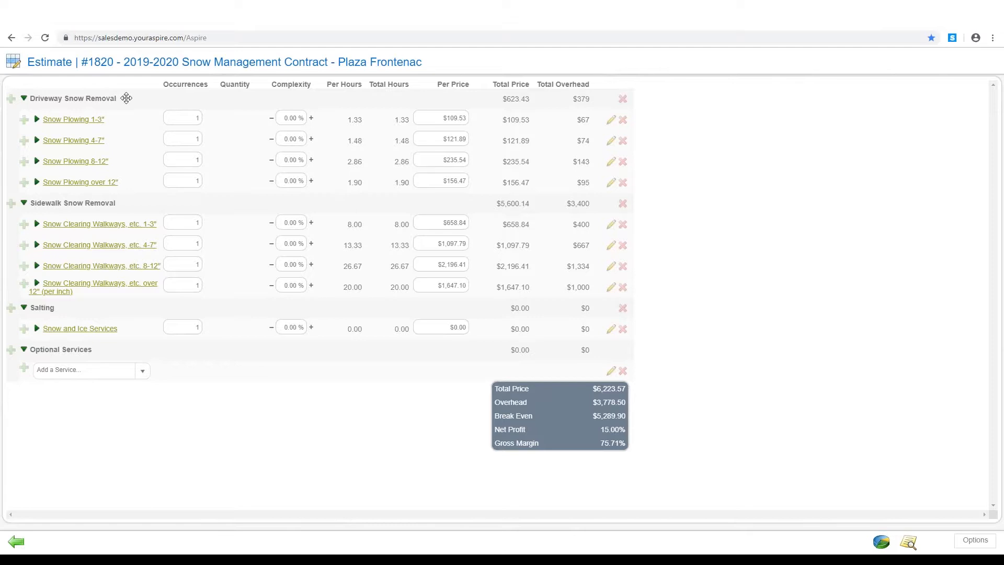
pyautogui.moveTo(38, 106)
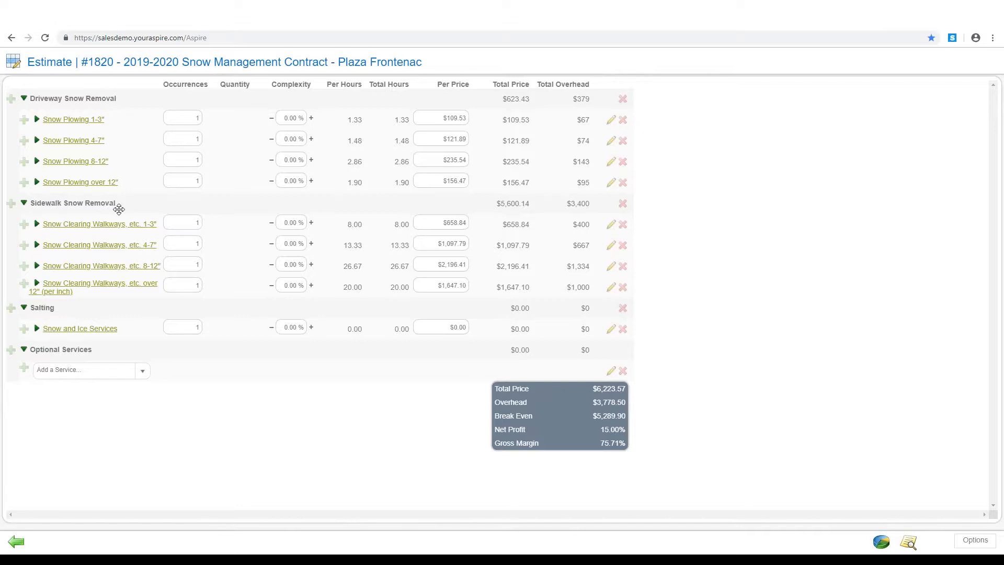
pyautogui.moveTo(56, 310)
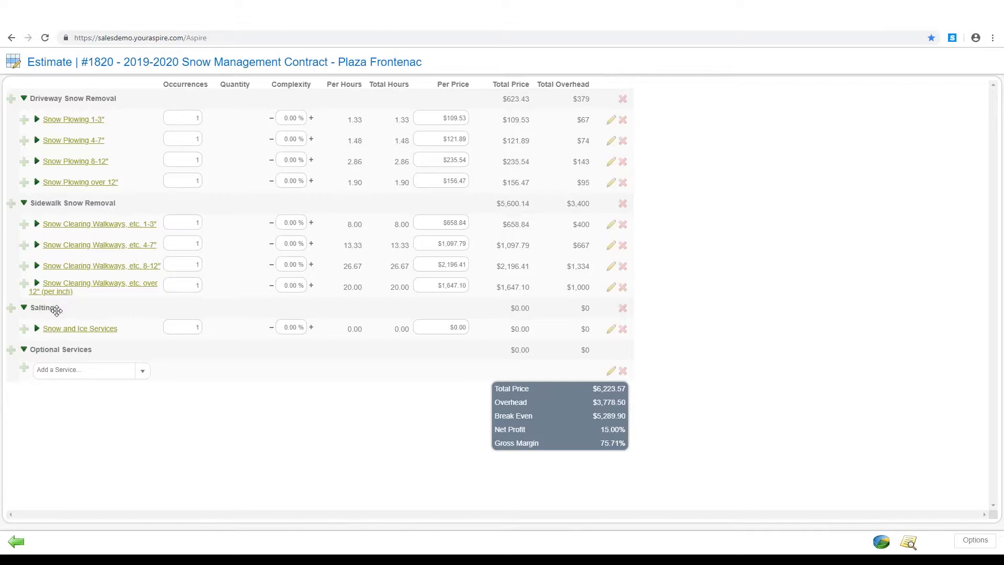
pyautogui.moveTo(136, 125)
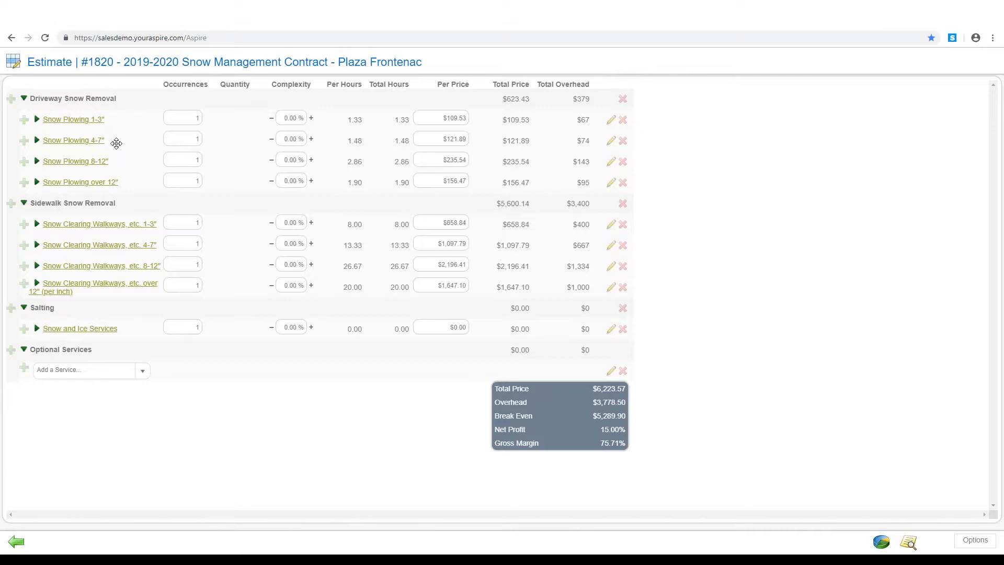
pyautogui.moveTo(141, 158)
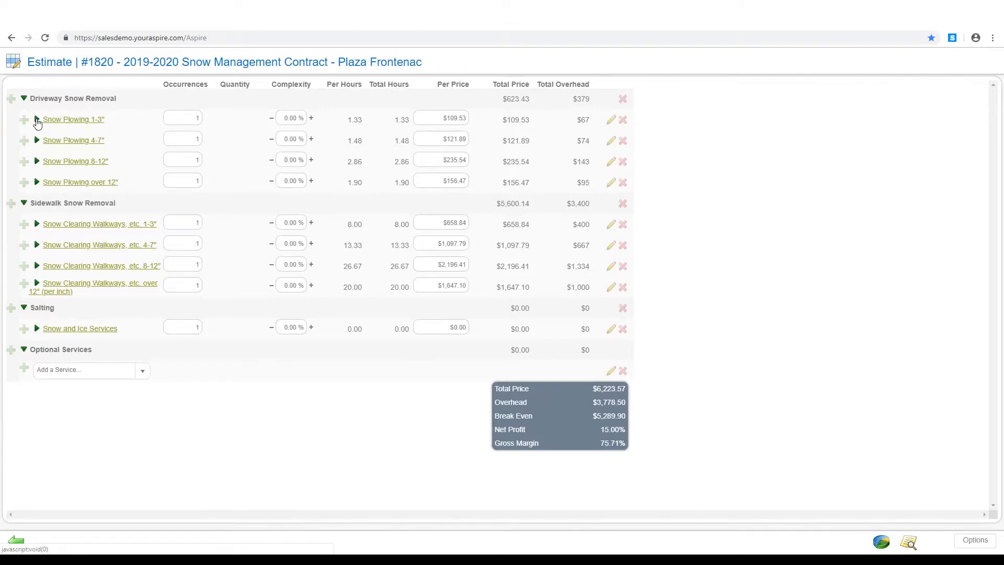
# Expand the Snow Plowing 1-3" service to see its 40,000 sq ft, 1.33 hours, $109.53 line
pyautogui.click(37, 119)
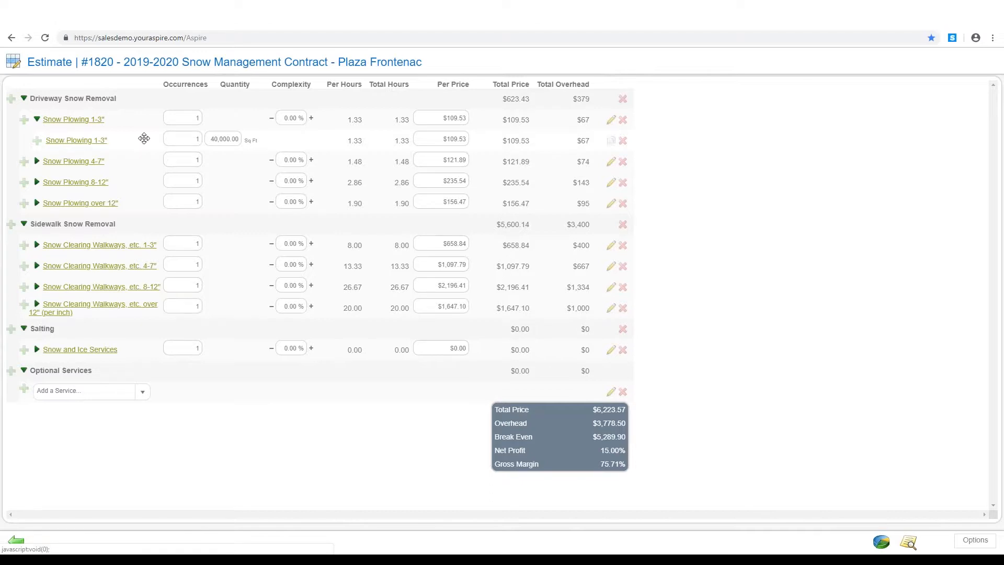
pyautogui.moveTo(207, 147)
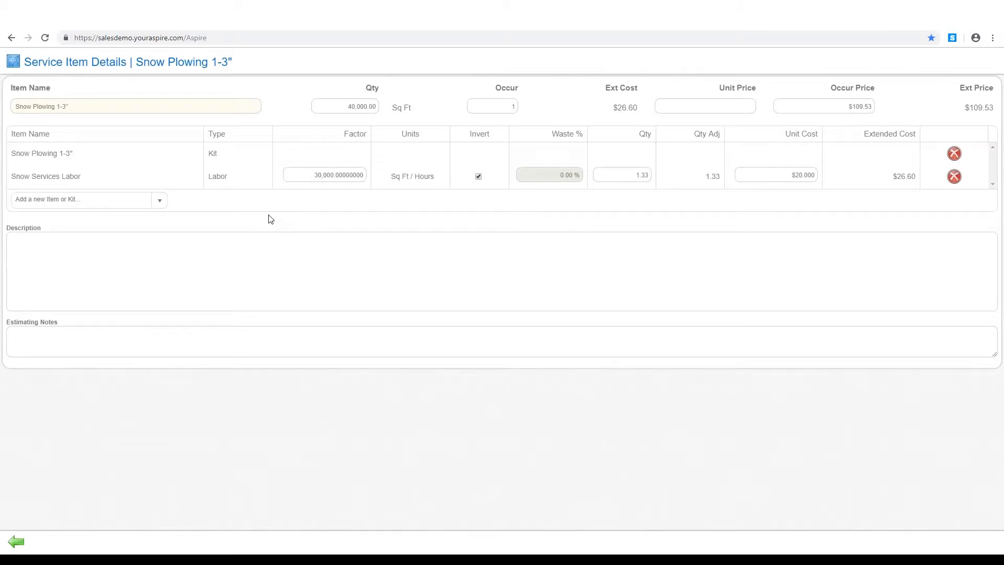
pyautogui.moveTo(257, 186)
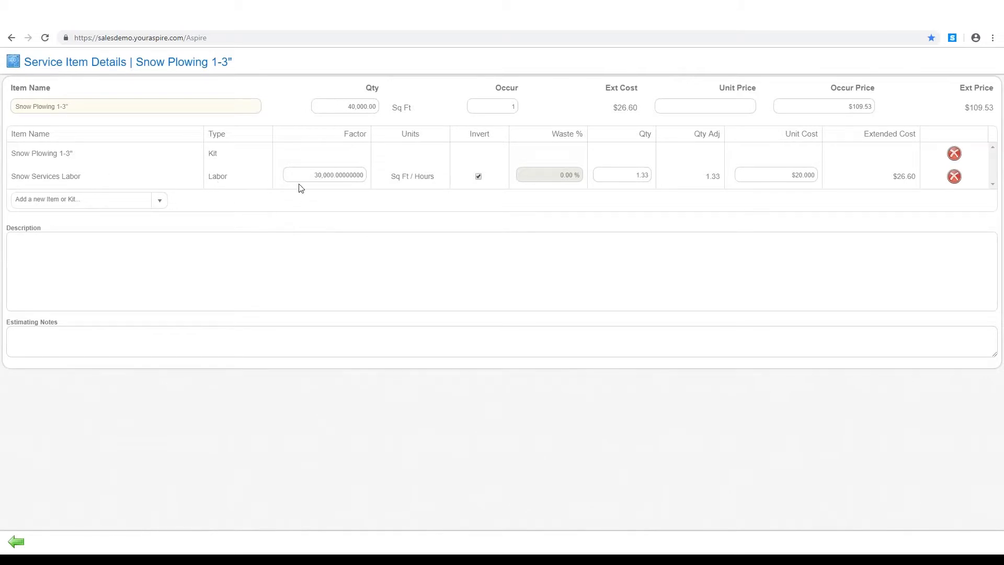
pyautogui.moveTo(430, 188)
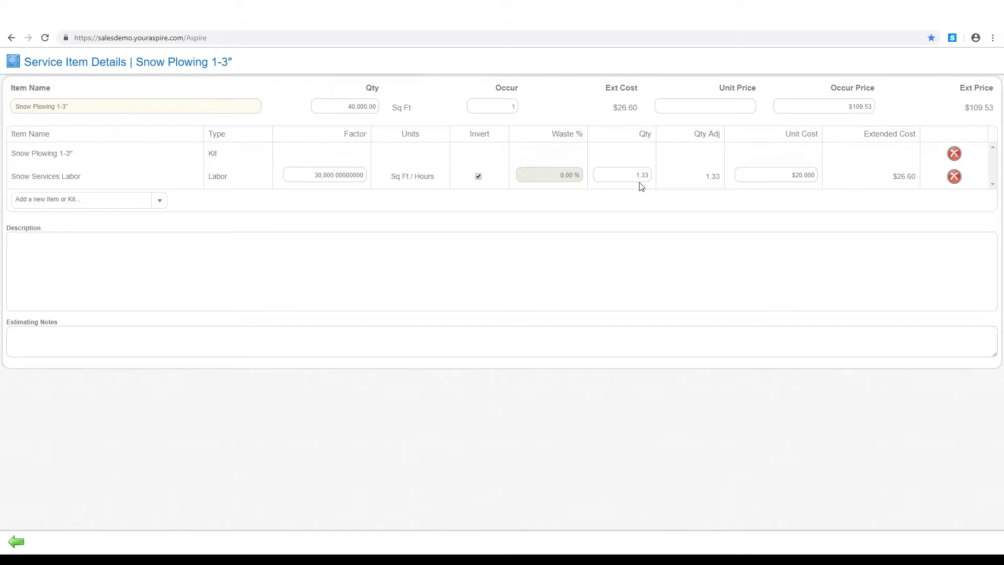
pyautogui.moveTo(714, 151)
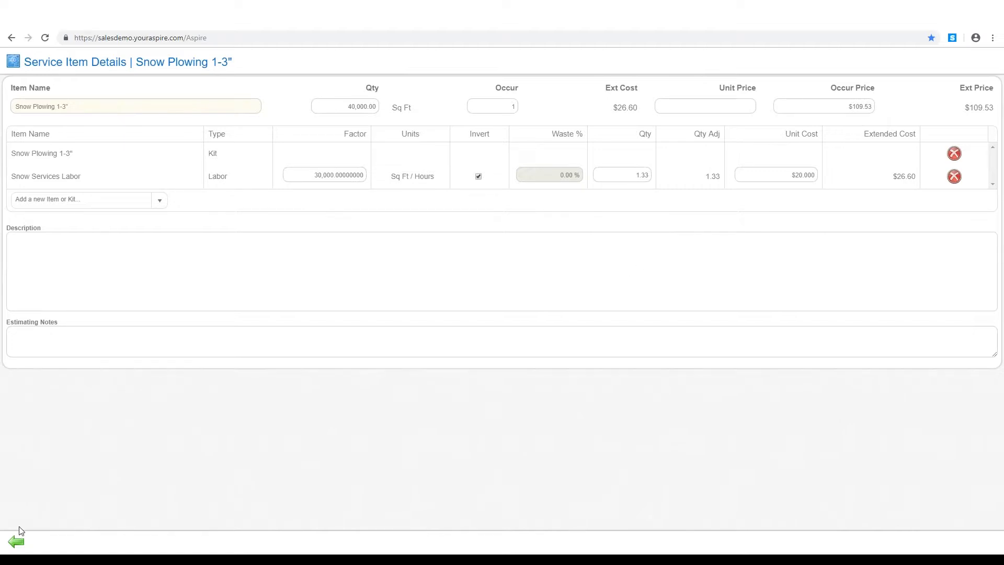
# Back on the estimate, add the SN - Sub Plowing per push item under Snow Plowing 1-3"
pyautogui.click(16, 540)
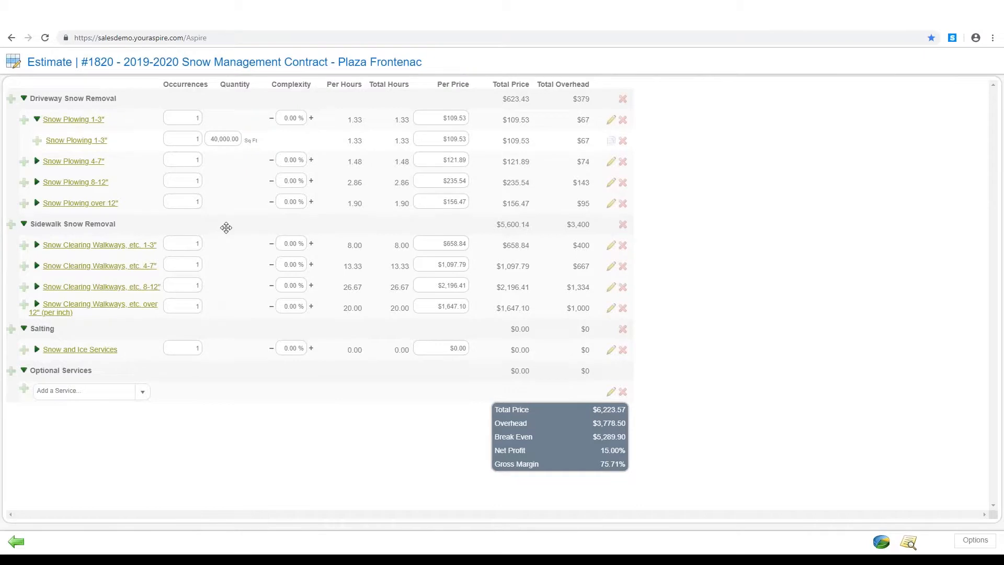
pyautogui.moveTo(175, 222)
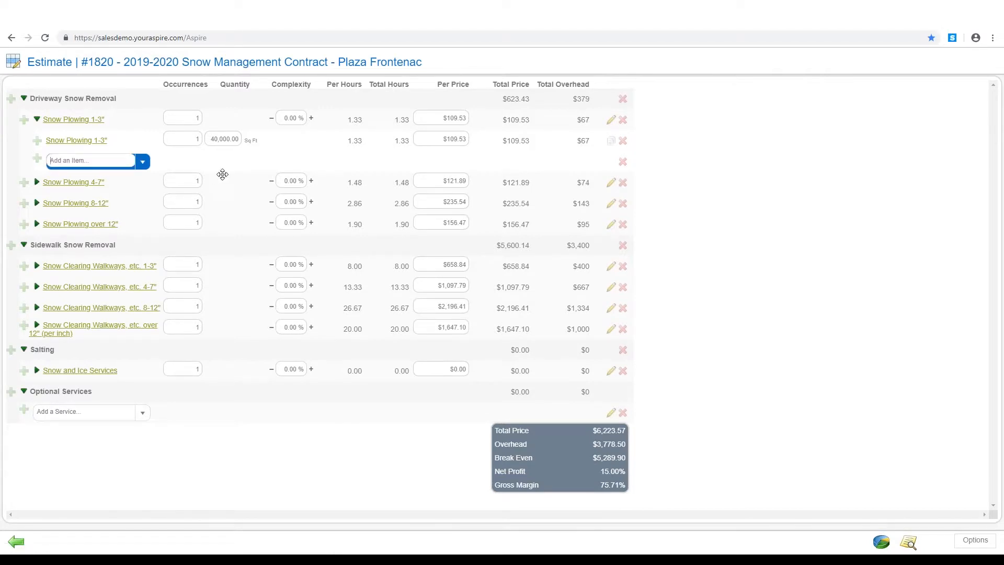
pyautogui.write('sub')
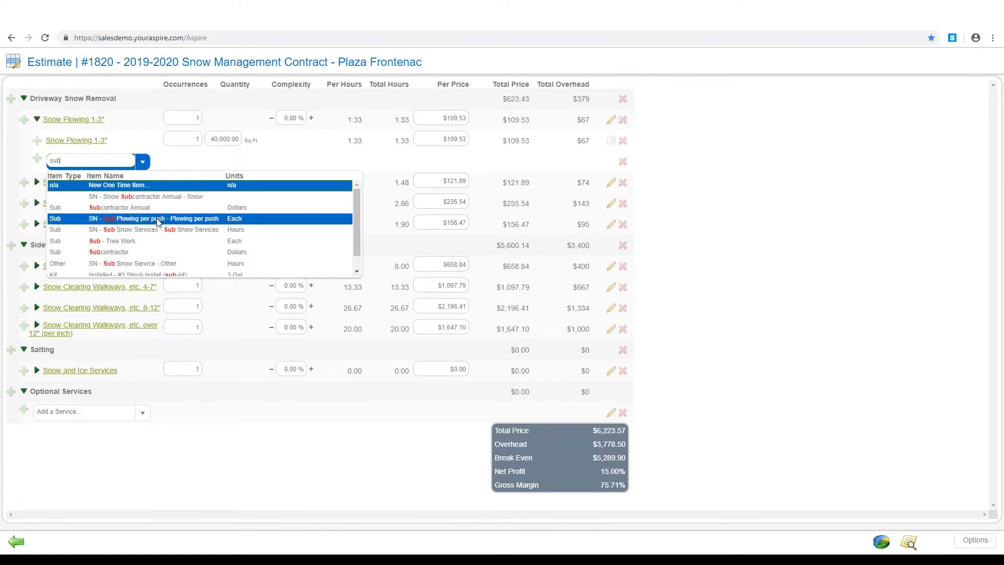
pyautogui.click(156, 218)
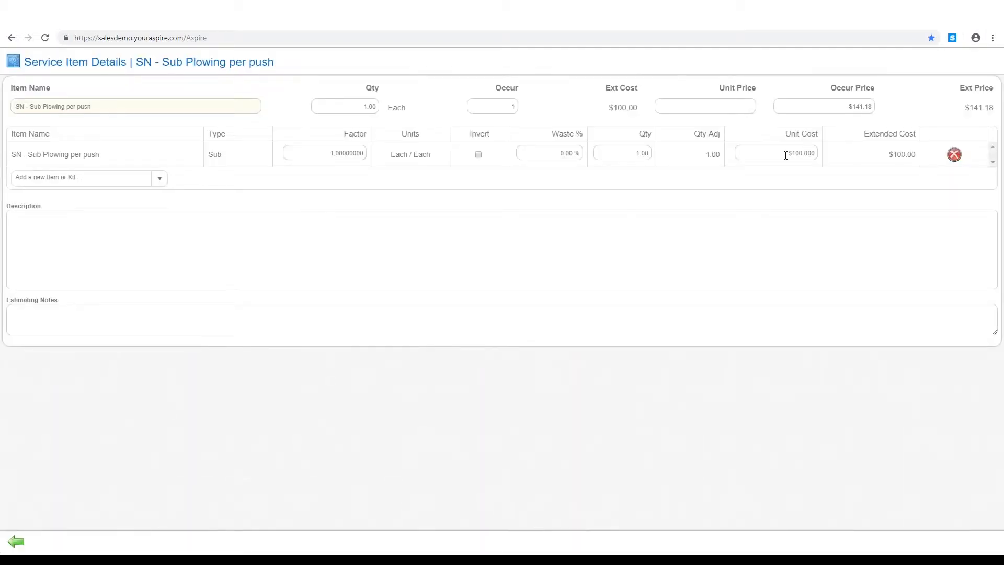
pyautogui.moveTo(643, 205)
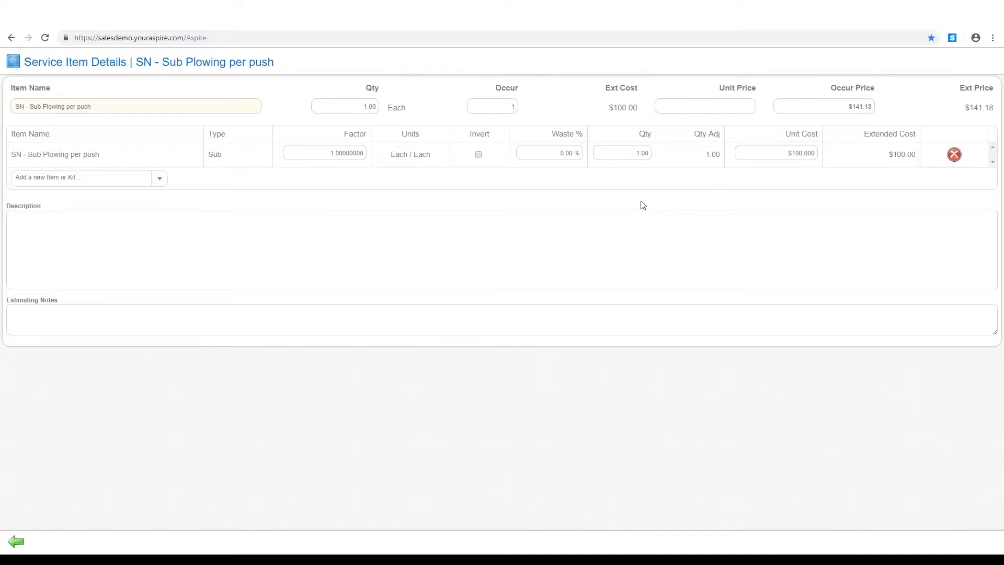
pyautogui.moveTo(16, 542)
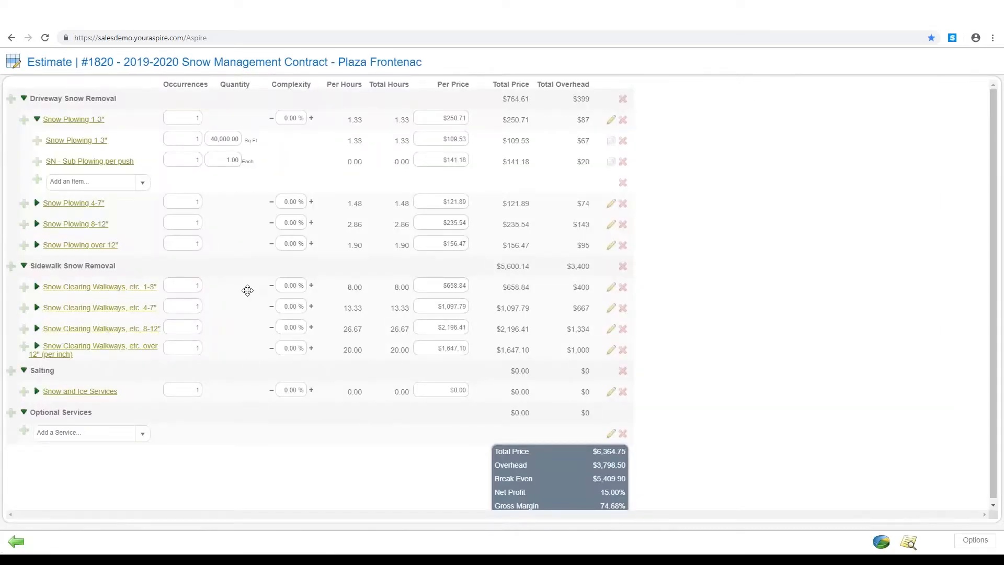
pyautogui.moveTo(202, 182)
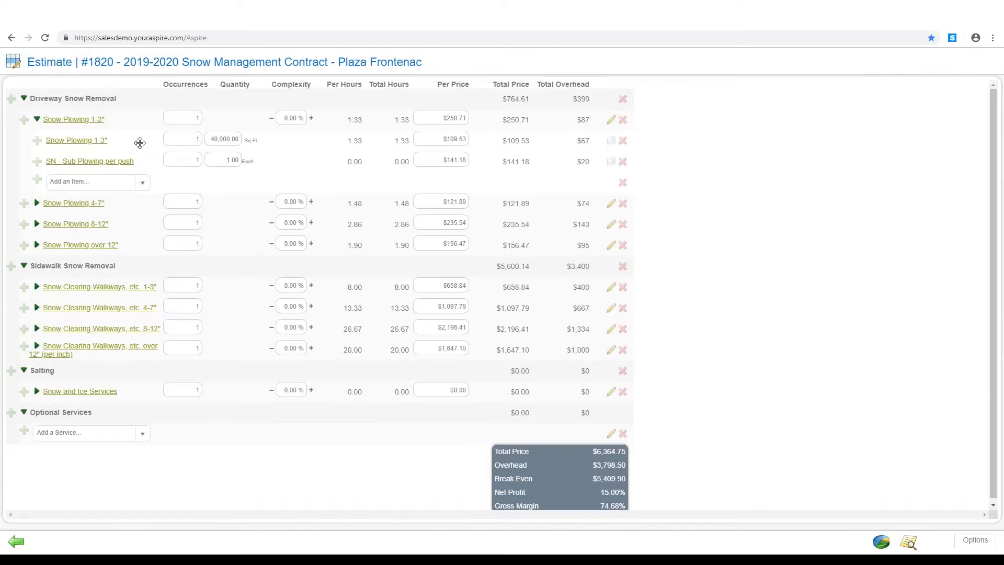
pyautogui.moveTo(152, 153)
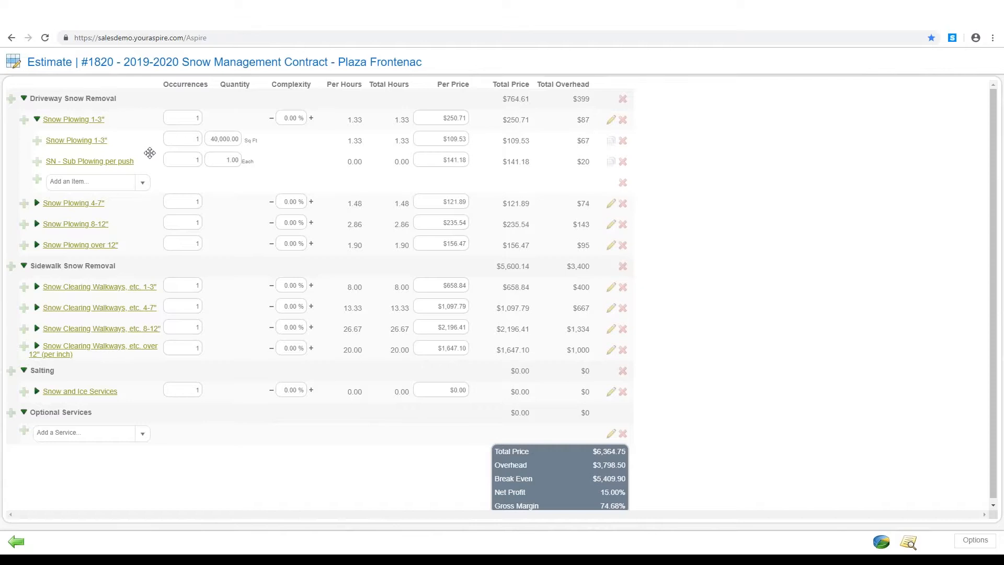
pyautogui.click(37, 119)
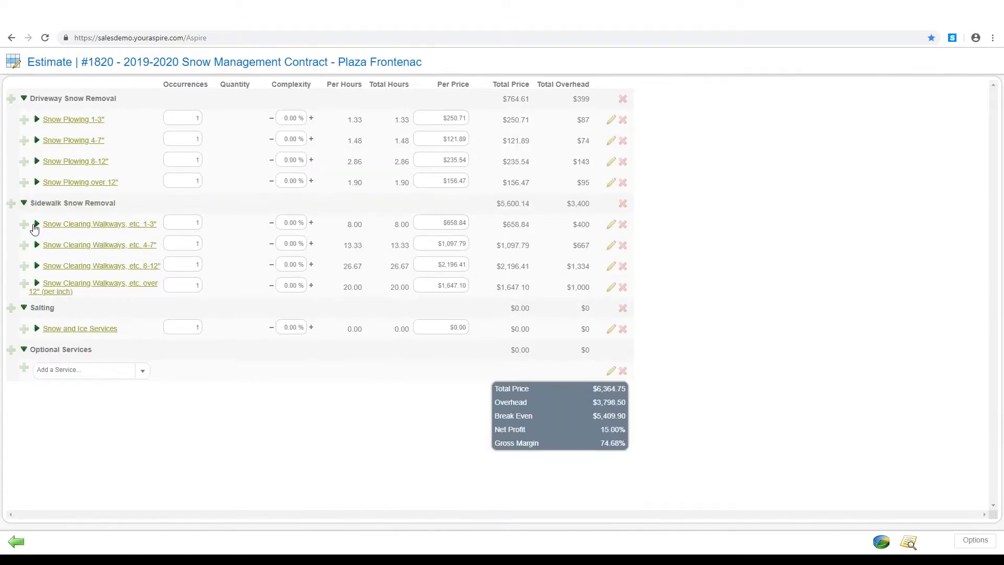
pyautogui.click(37, 224)
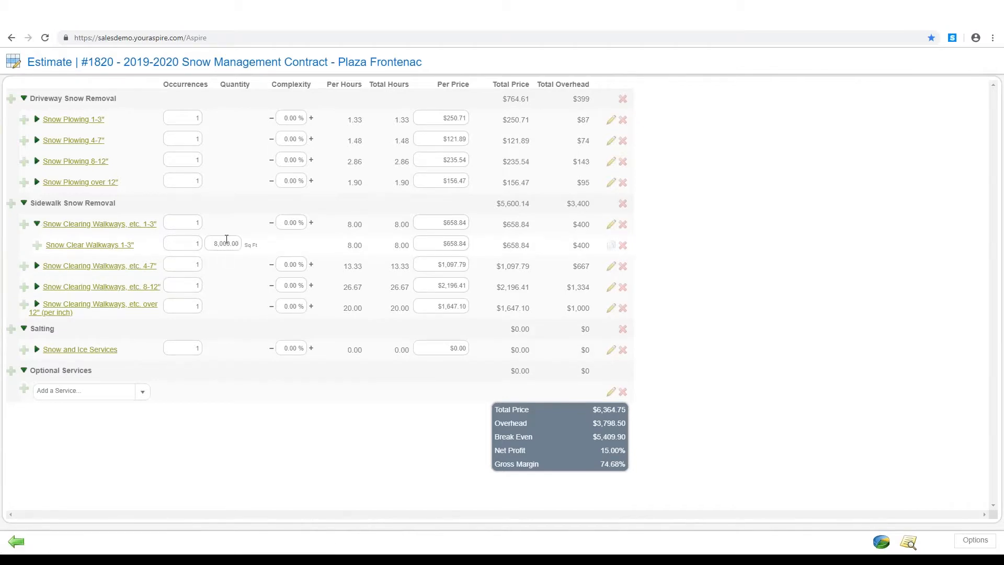
pyautogui.moveTo(252, 249)
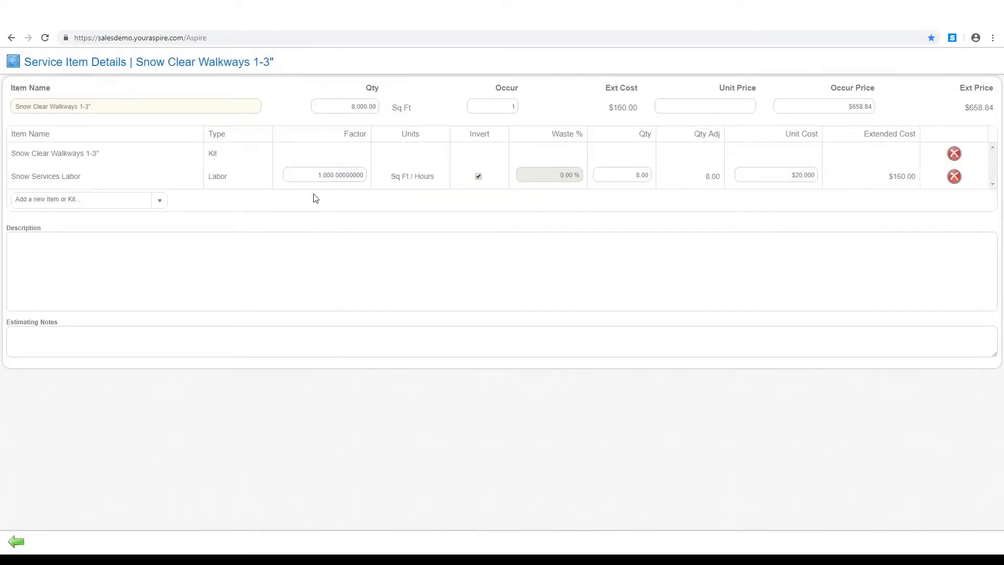
pyautogui.moveTo(414, 179)
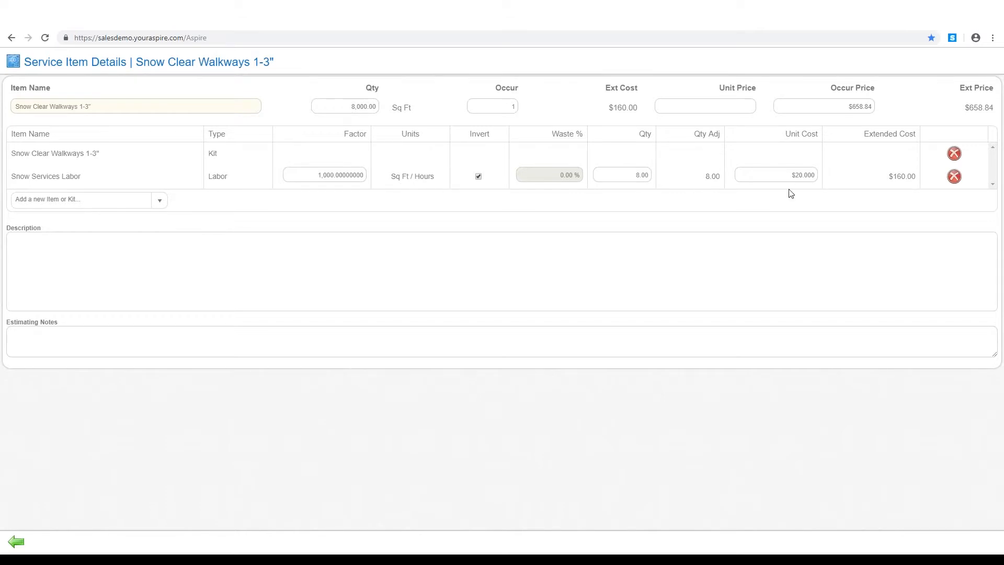
pyautogui.moveTo(733, 180)
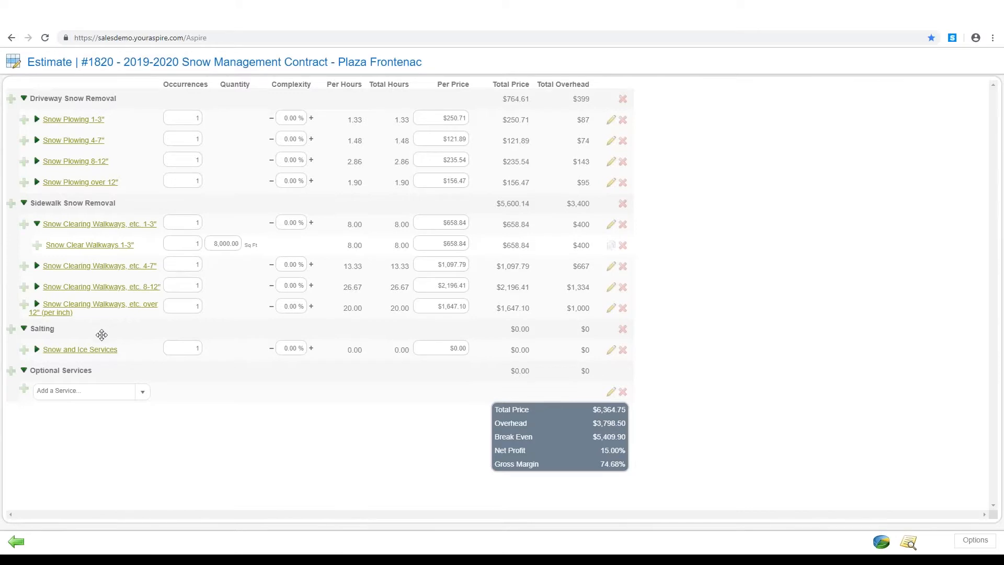
# Expand Snow and Ice Services to review Rock Salt (Bulk) and Snow Services Labor at zero
pyautogui.click(36, 349)
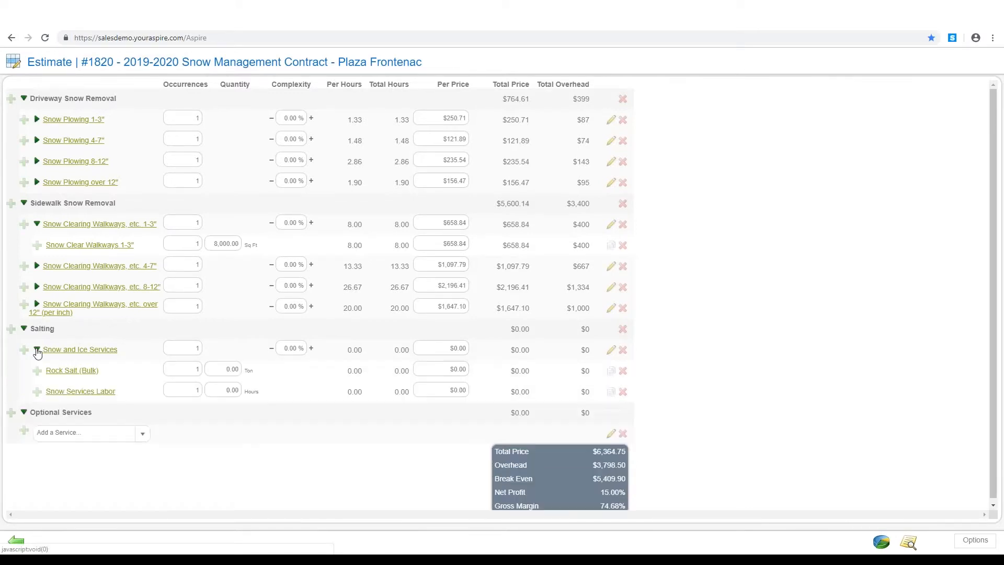
pyautogui.moveTo(59, 332)
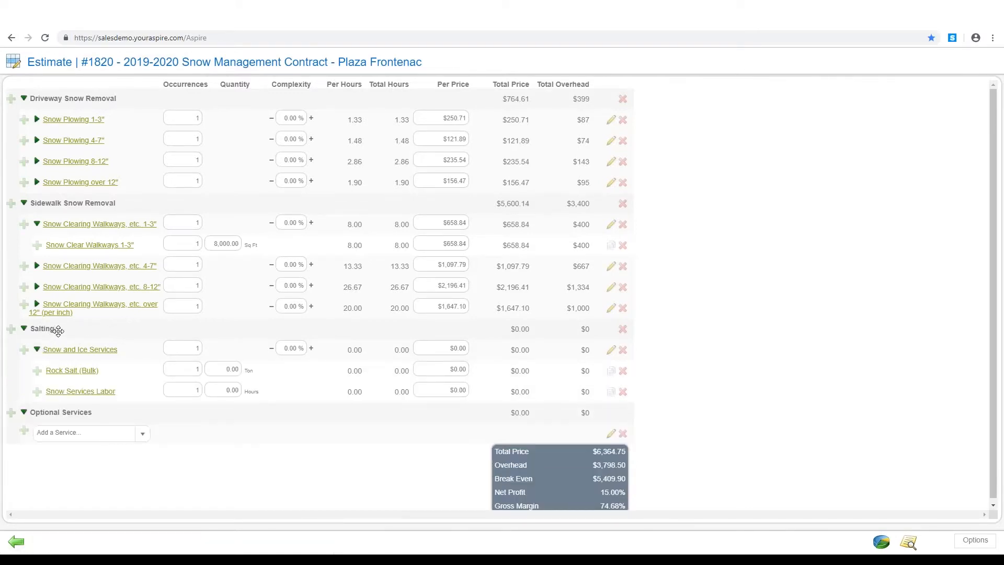
pyautogui.moveTo(79, 364)
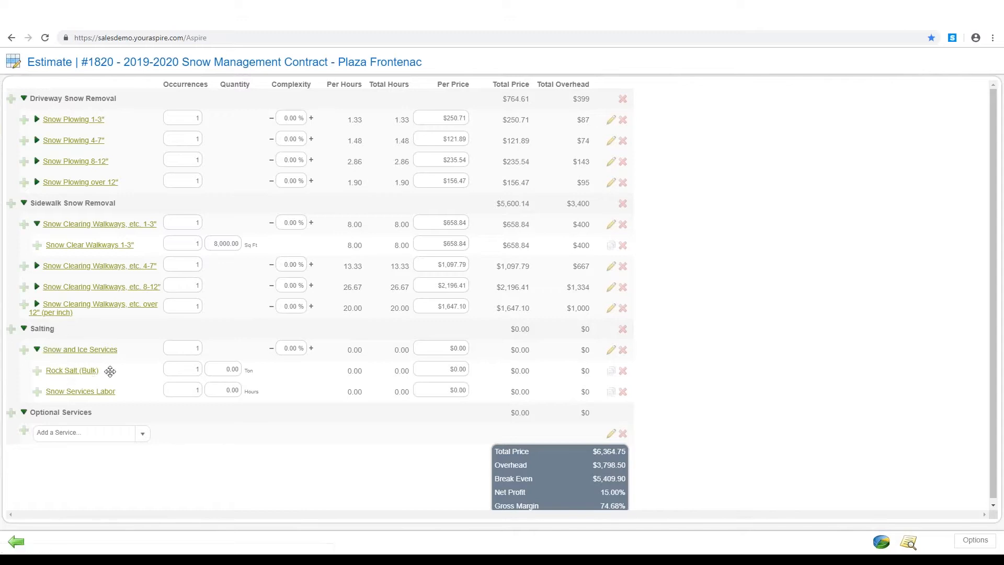
pyautogui.moveTo(59, 392)
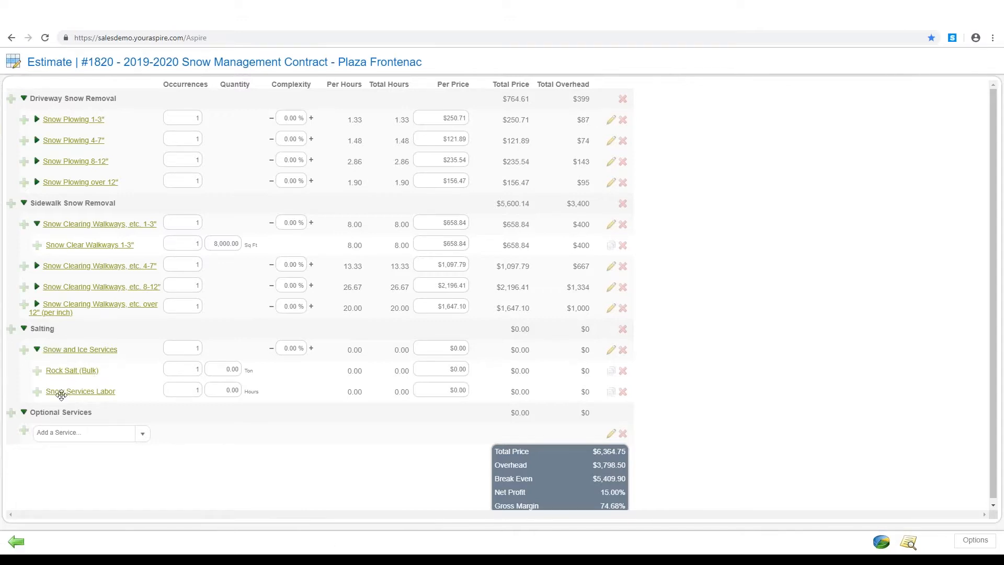
pyautogui.moveTo(121, 394)
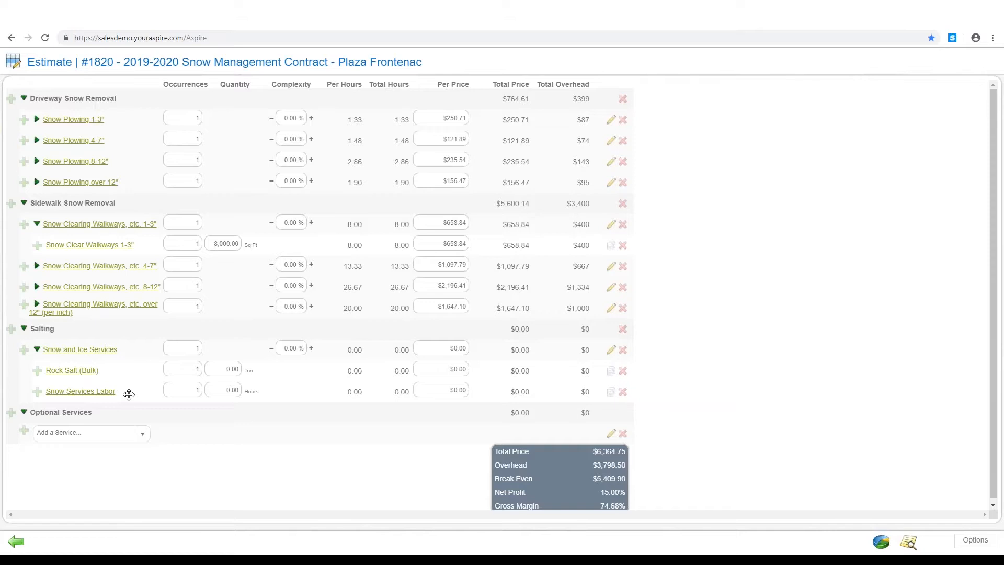
pyautogui.moveTo(199, 397)
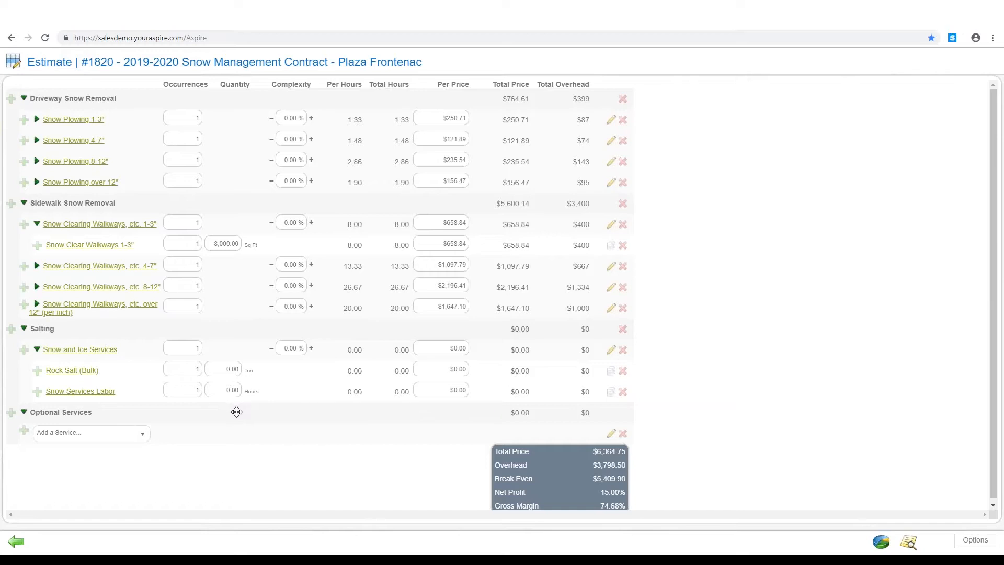
pyautogui.moveTo(237, 414)
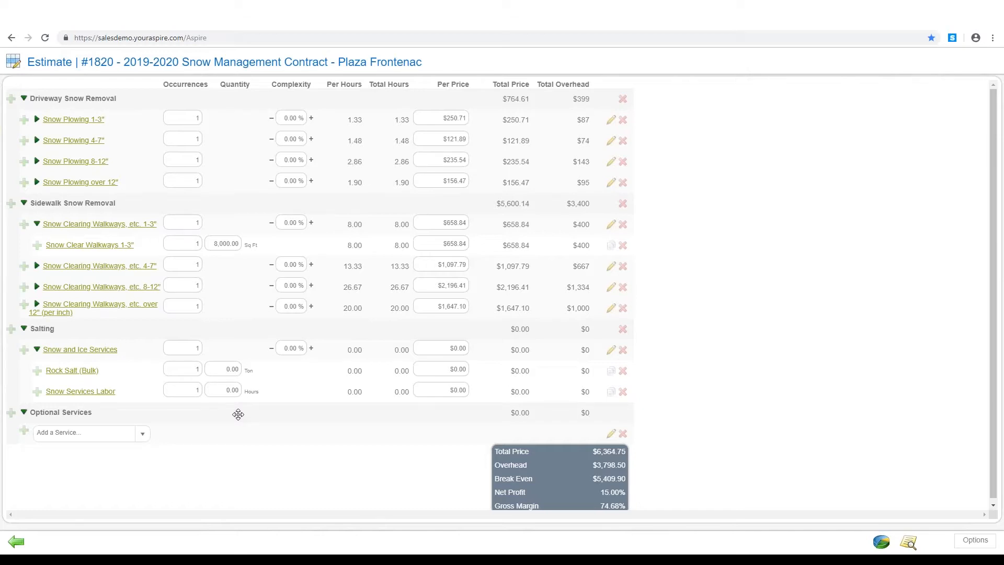
pyautogui.moveTo(242, 415)
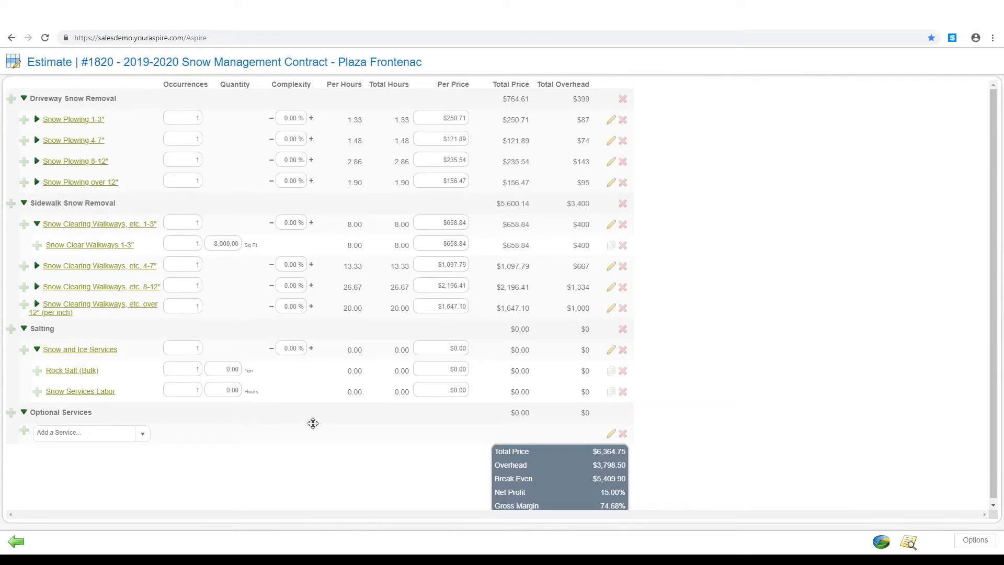
pyautogui.moveTo(625, 462)
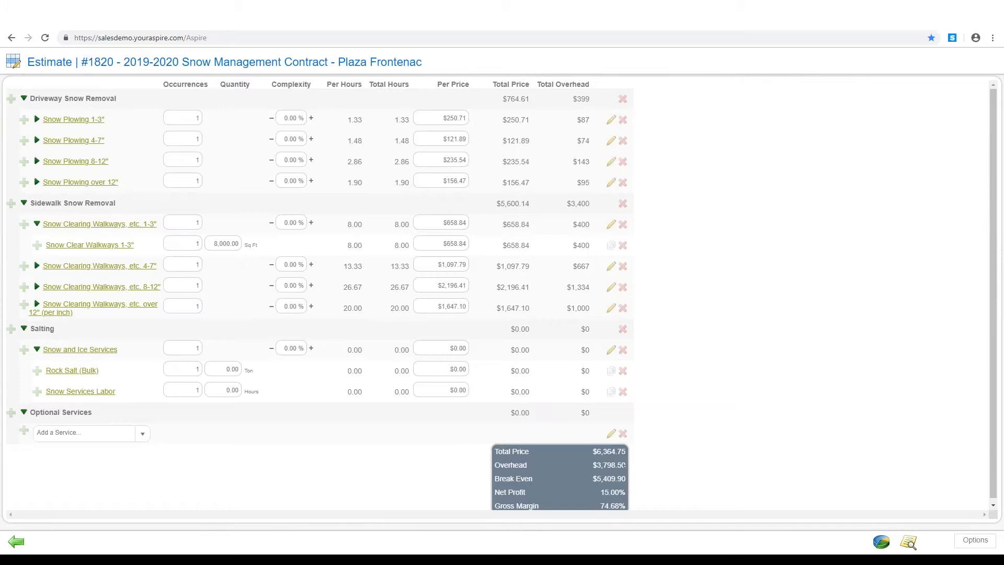
pyautogui.scroll(-3)
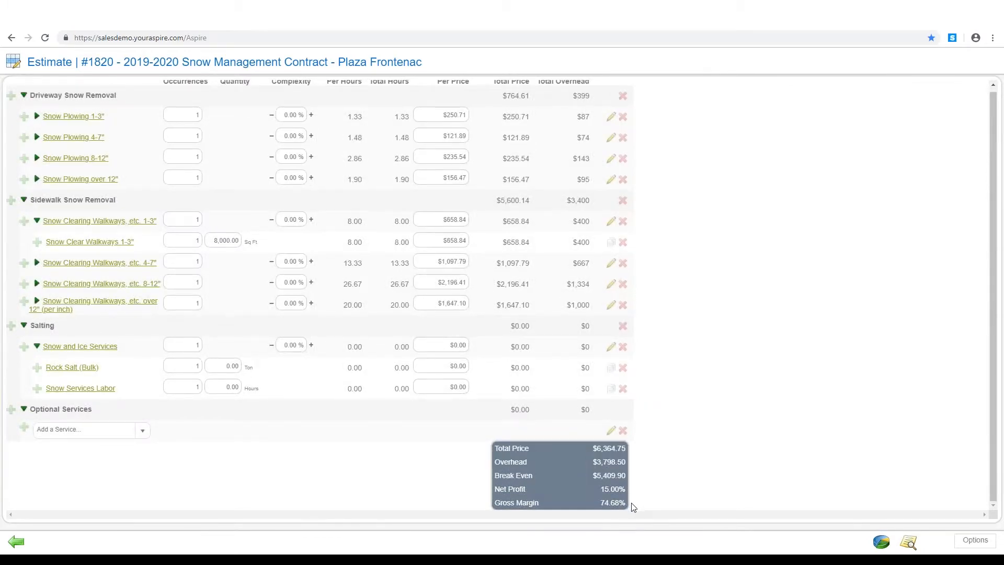
pyautogui.moveTo(638, 504)
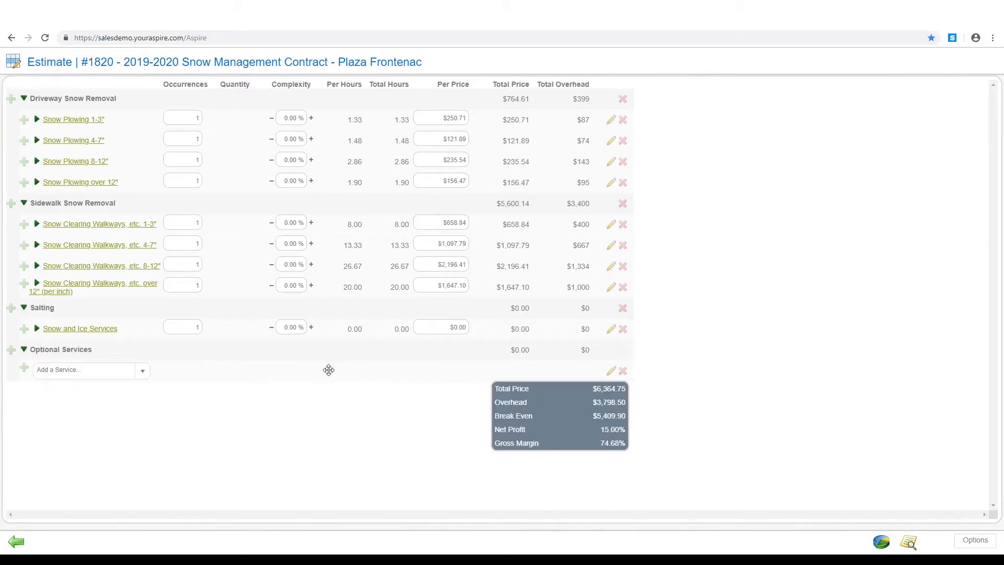
pyautogui.moveTo(457, 342)
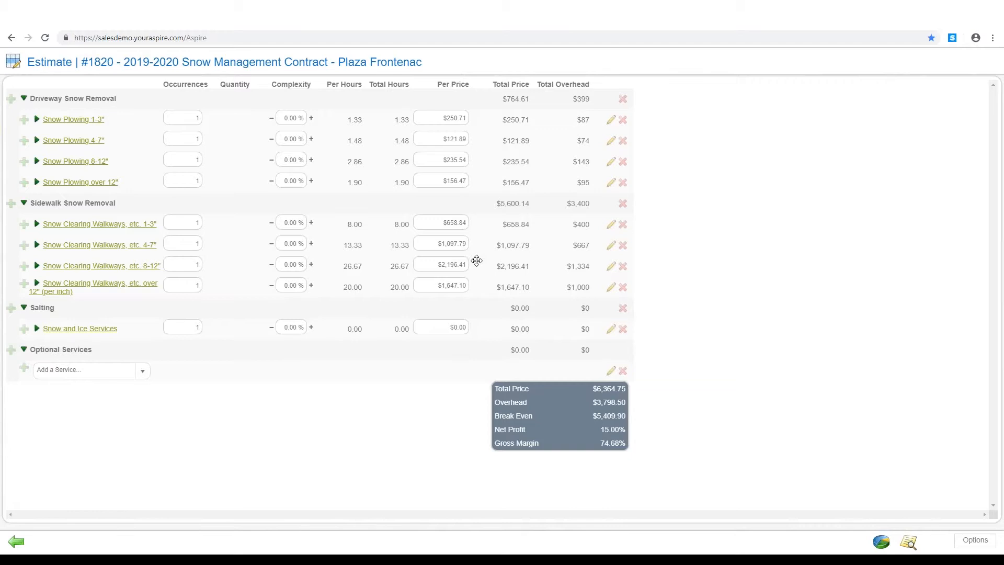
pyautogui.moveTo(488, 234)
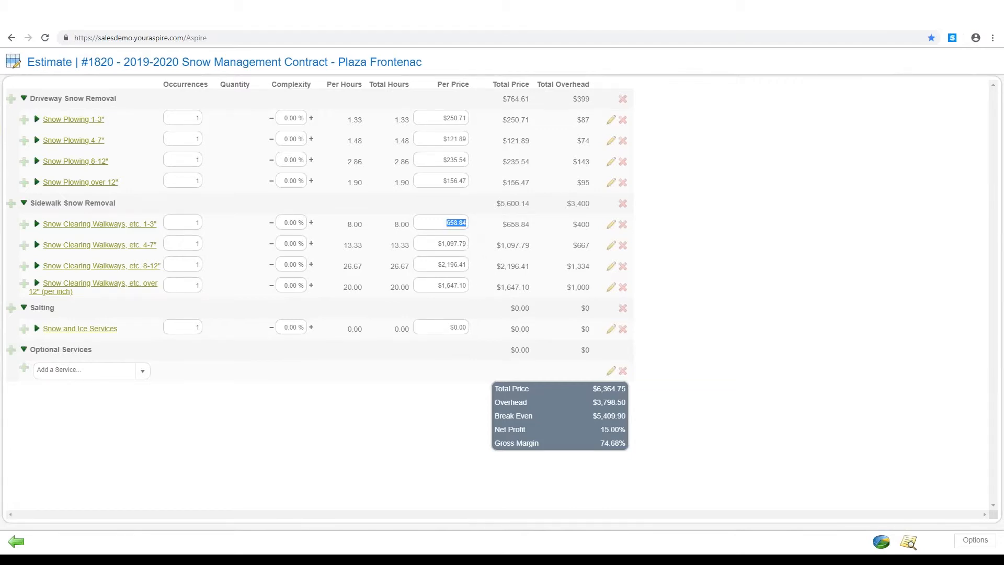
# Override the three Snow Clearing Walkways tier prices to $600, $900 and $2,000
pyautogui.write('600.00')
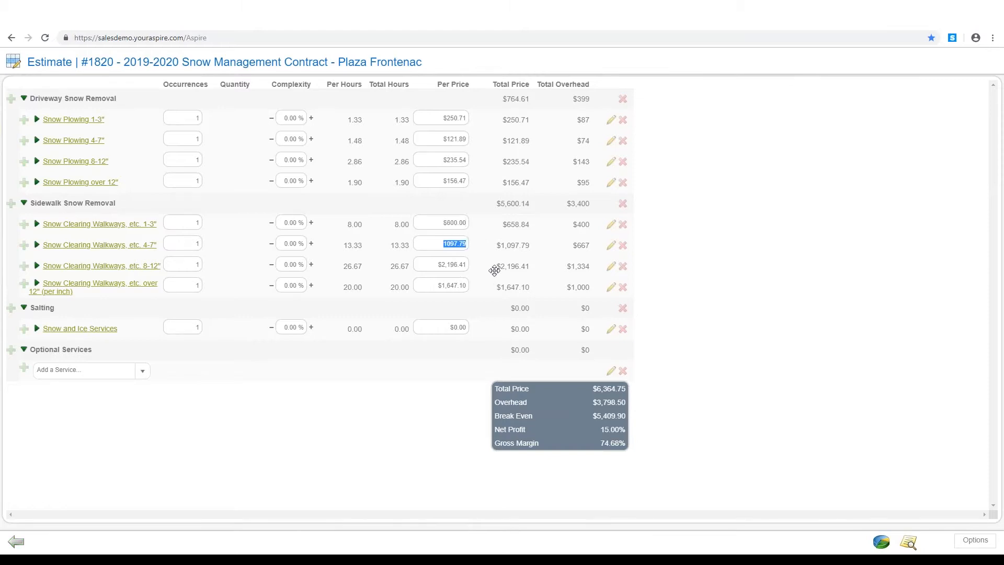
pyautogui.write('900.00')
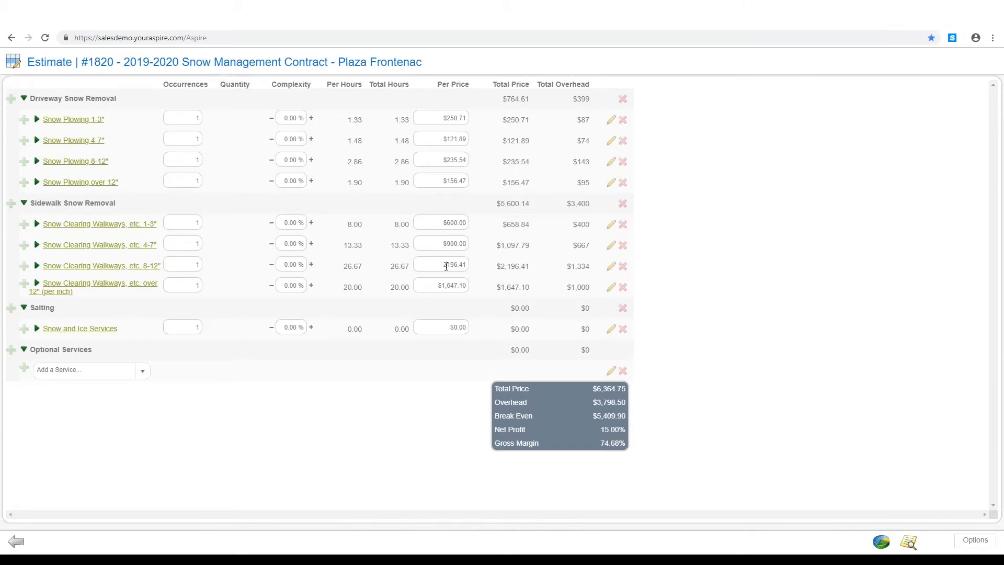
pyautogui.write('200')
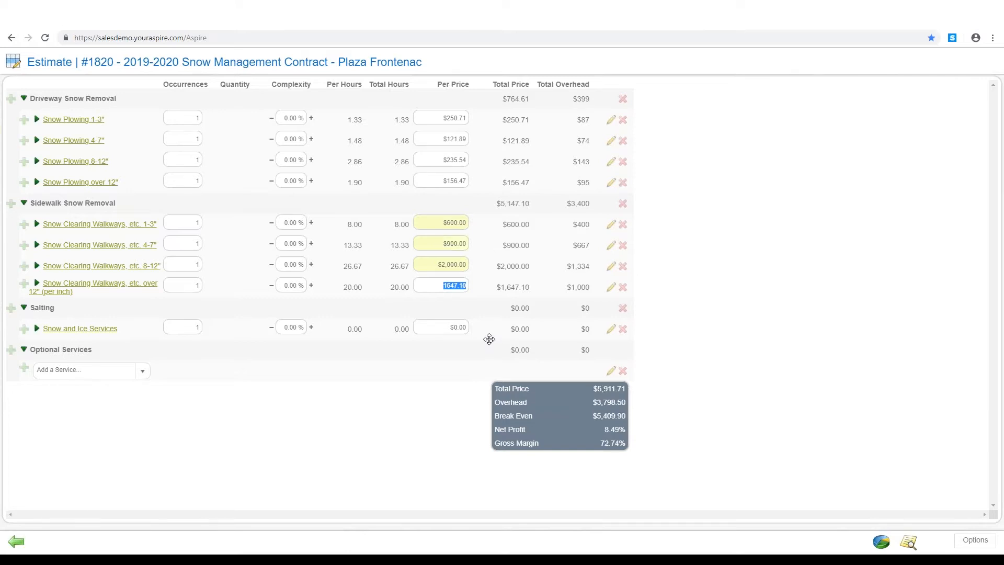
pyautogui.moveTo(491, 244)
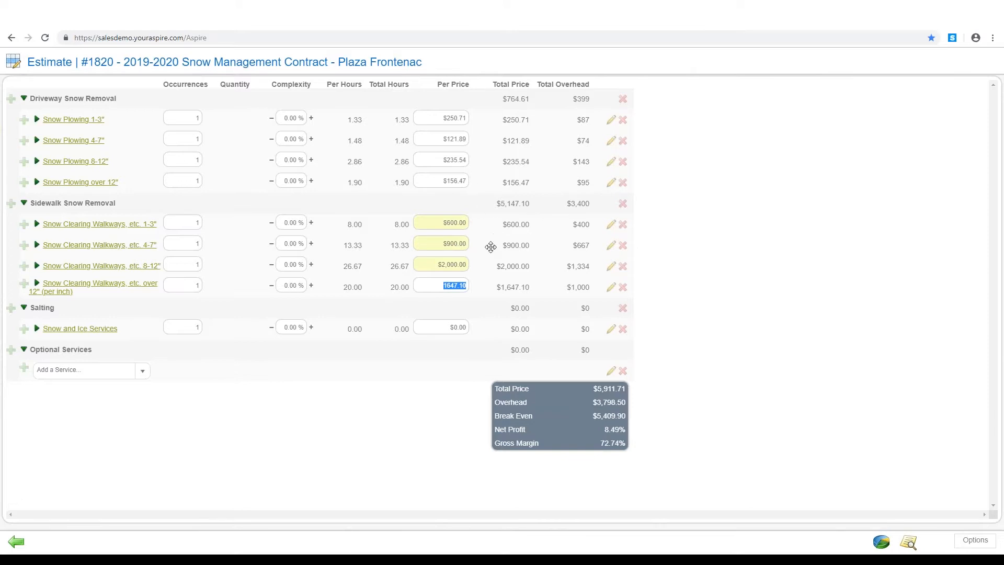
pyautogui.moveTo(215, 452)
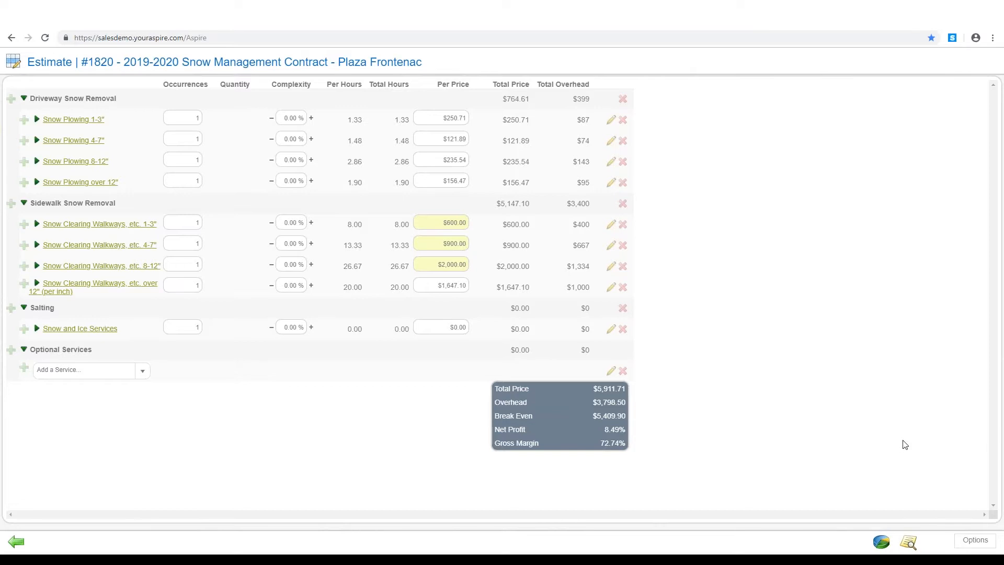
# Adjust service pricing to a total fixed price restoring $6,364.75 at 15%, then return to the opportunity
pyautogui.click(974, 540)
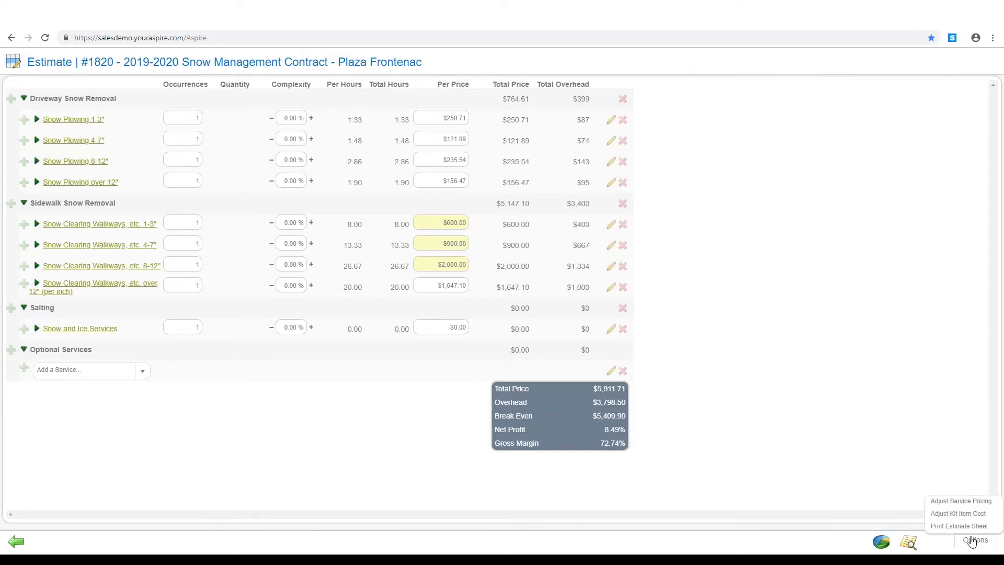
pyautogui.moveTo(960, 501)
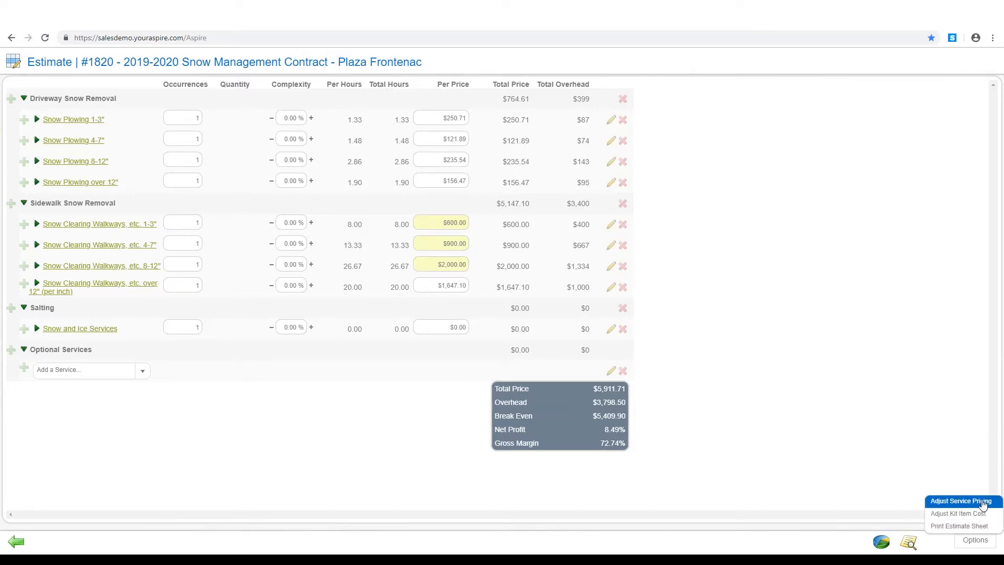
pyautogui.click(962, 501)
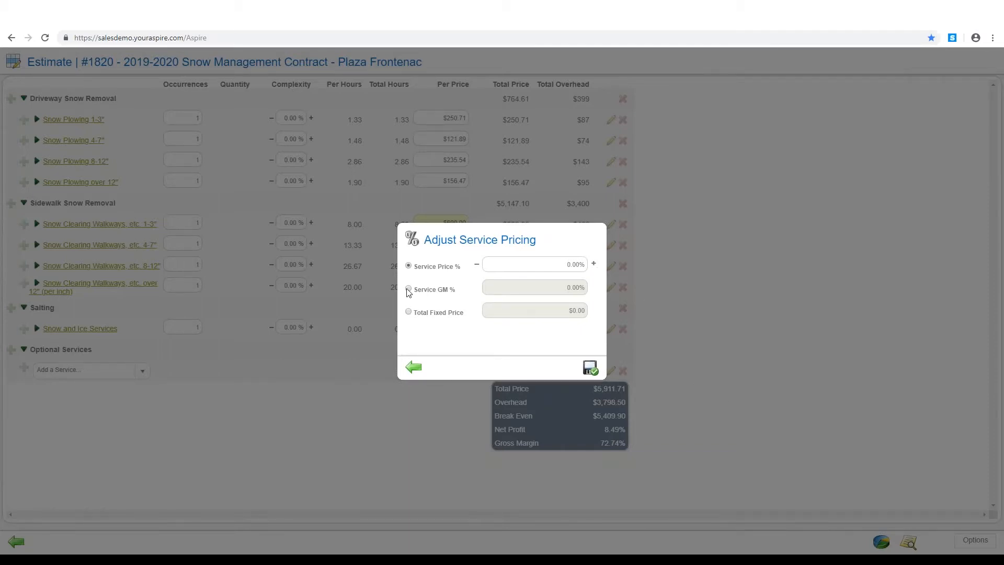
pyautogui.click(408, 289)
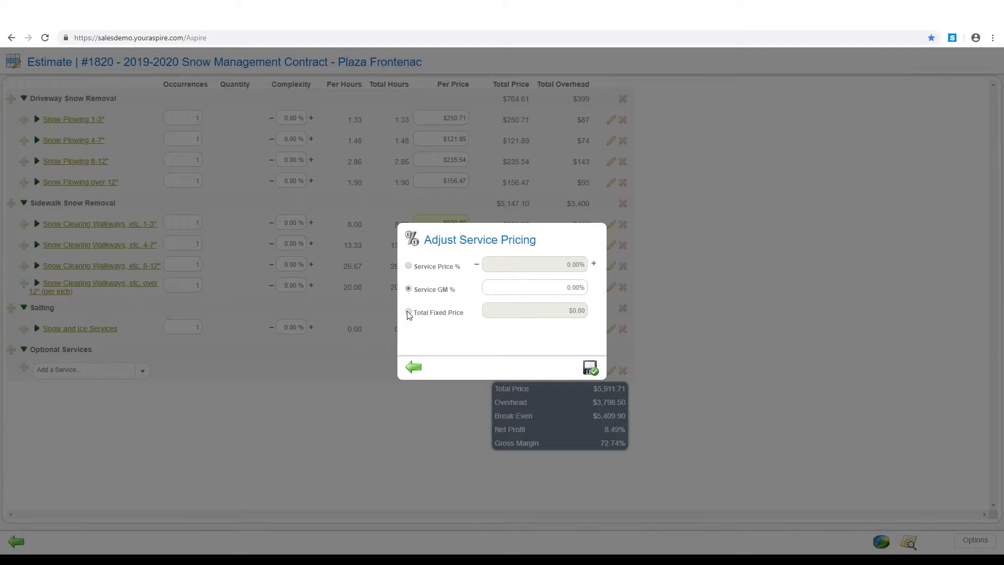
pyautogui.click(408, 313)
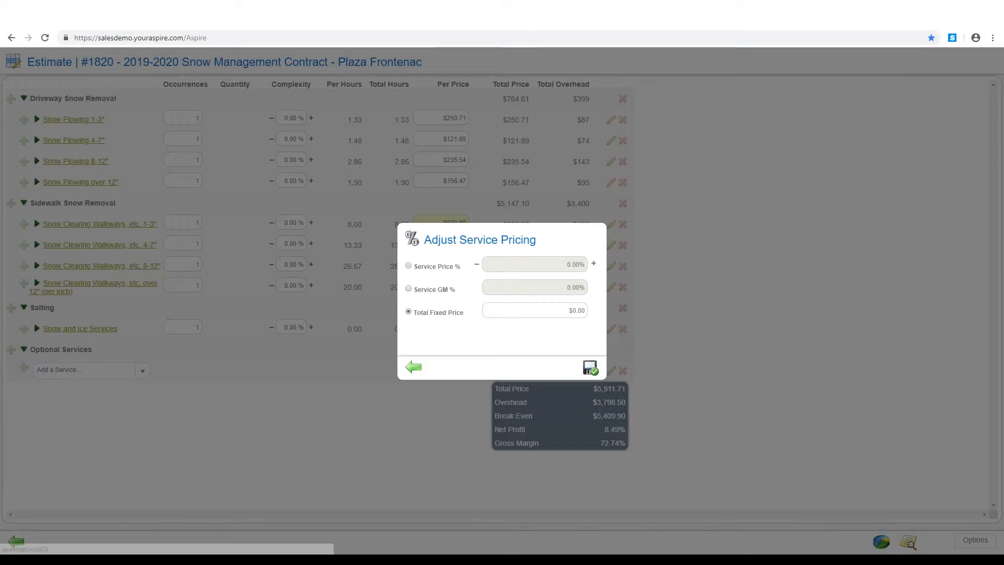
pyautogui.click(590, 366)
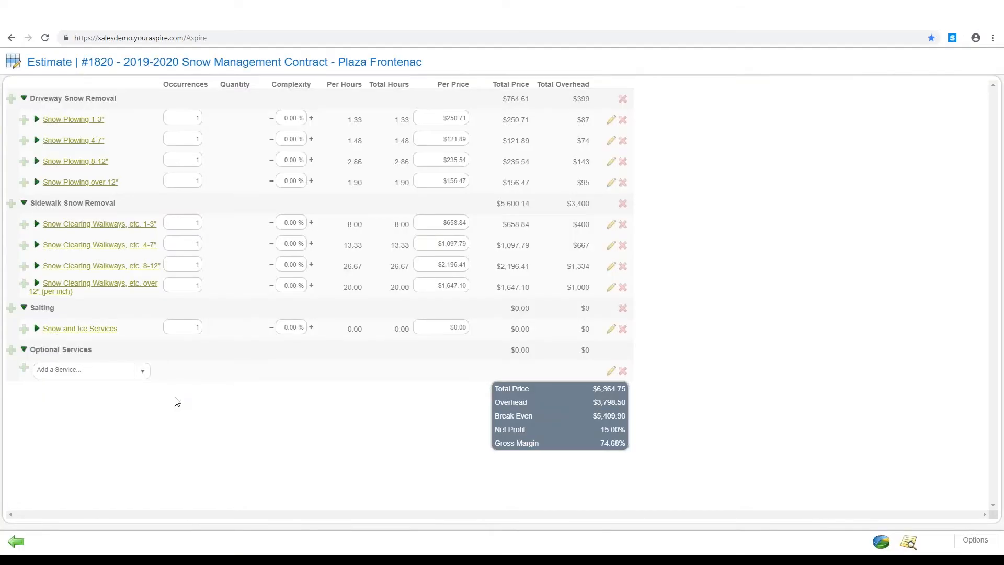
pyautogui.moveTo(13, 542)
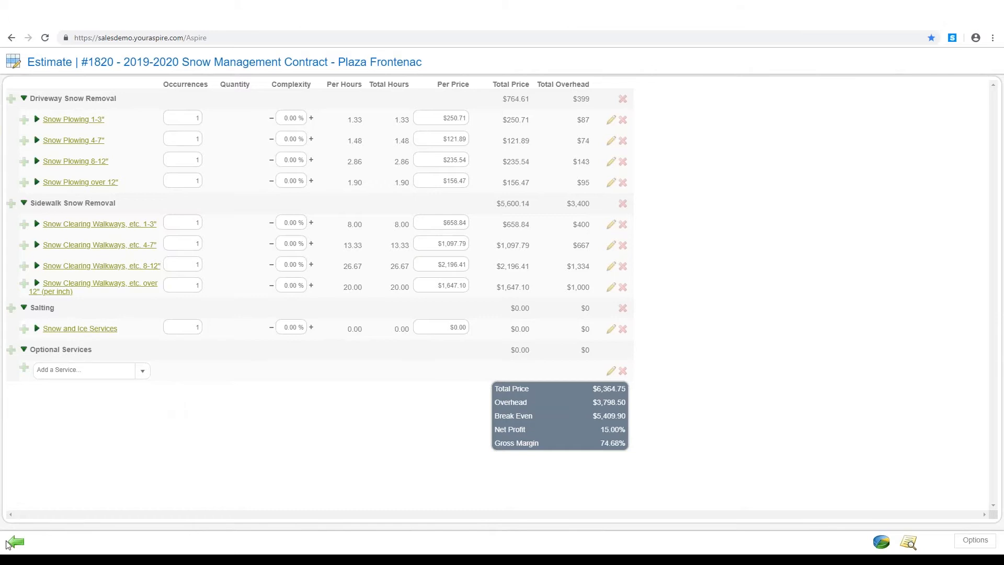
pyautogui.click(14, 543)
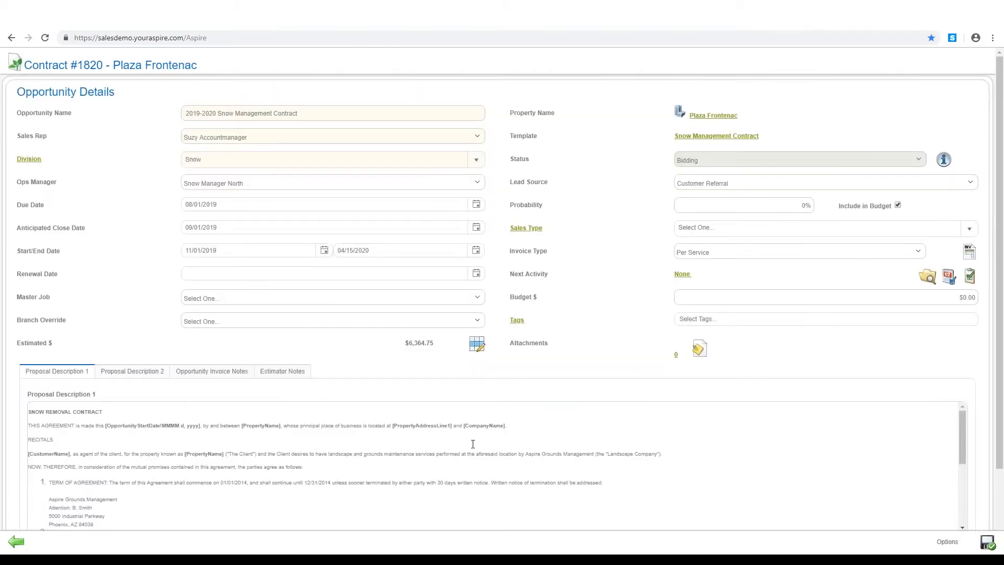
# Mark the estimate complete via Options so the snow contract opportunity becomes Approved
pyautogui.click(948, 541)
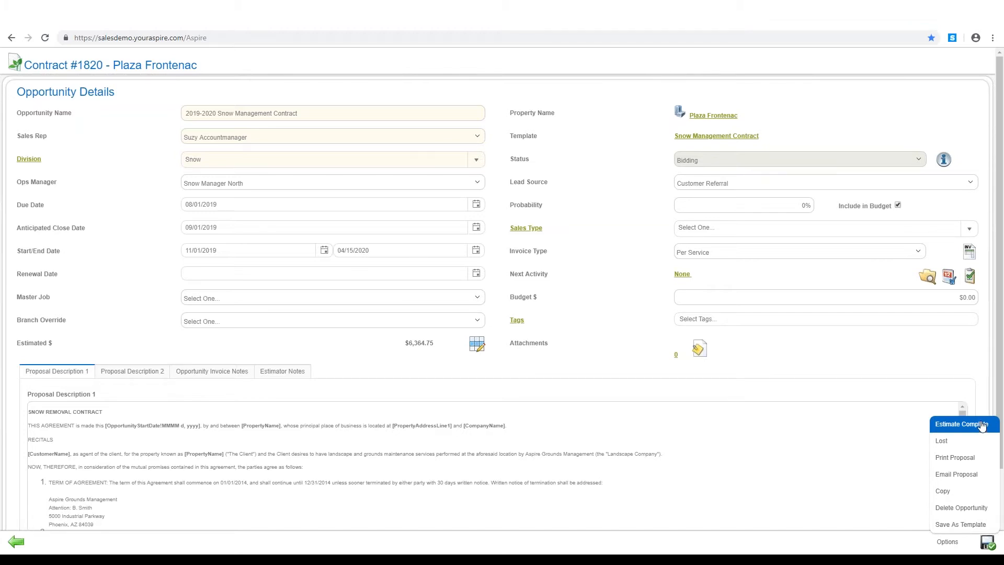
pyautogui.moveTo(962, 457)
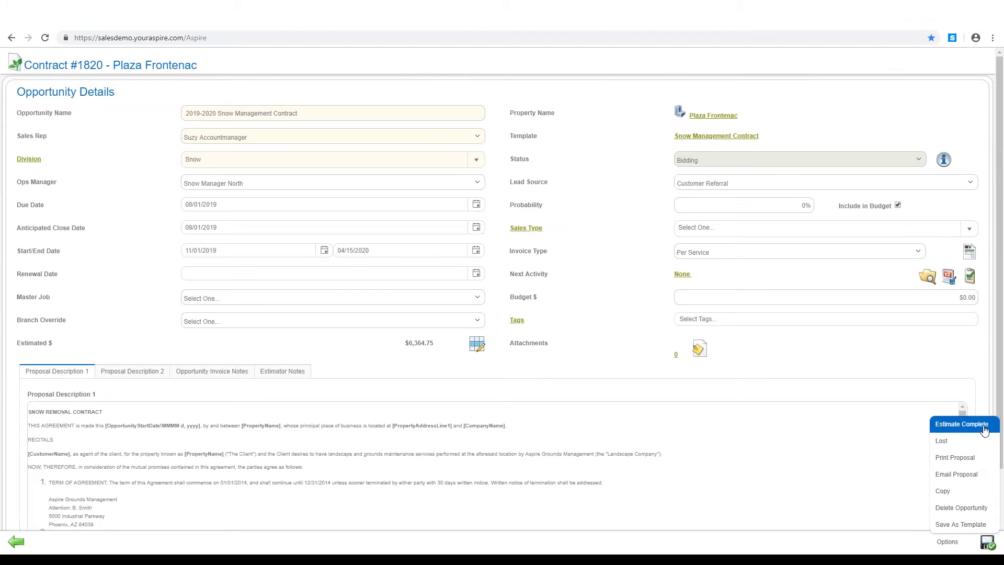
pyautogui.click(961, 424)
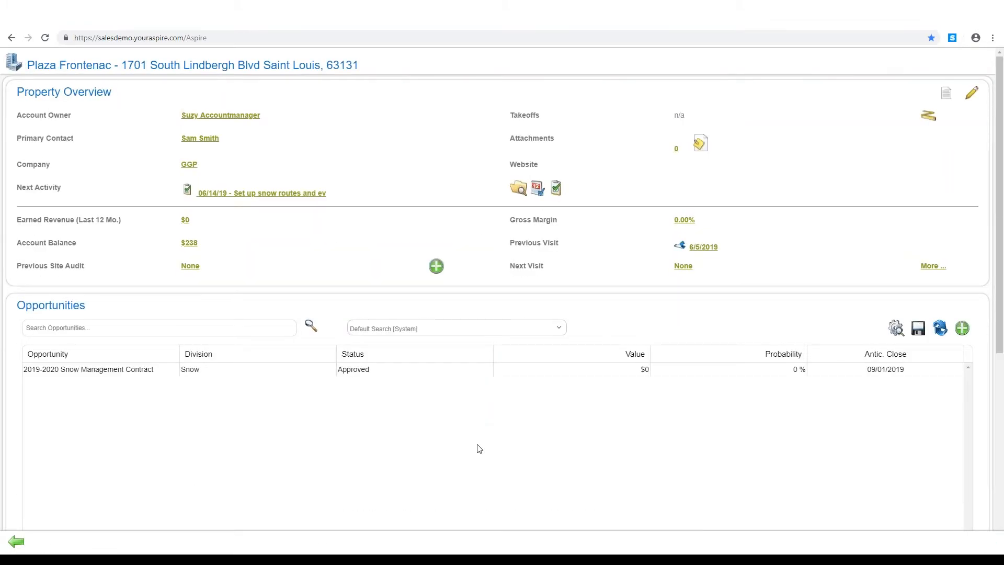
pyautogui.moveTo(515, 475)
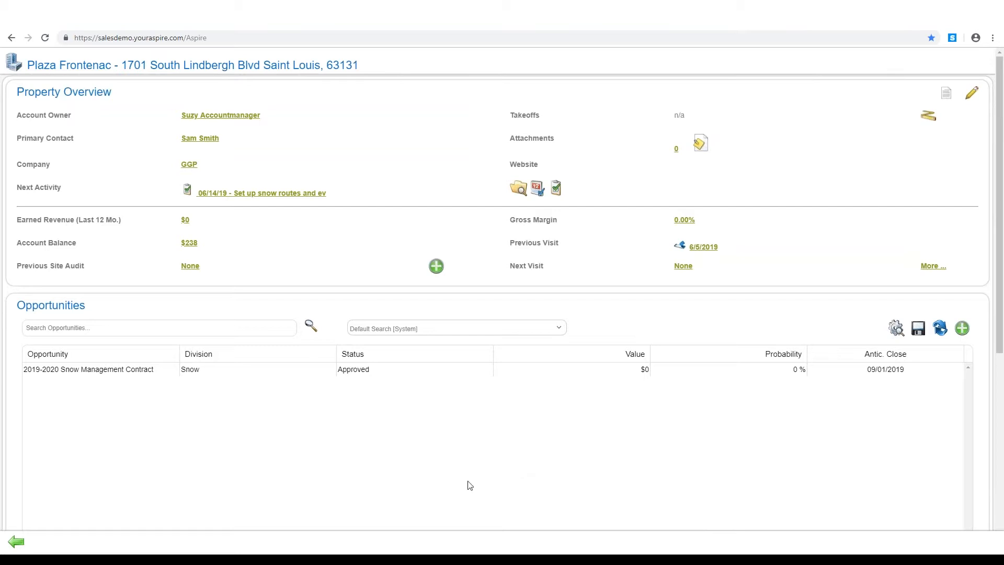
pyautogui.moveTo(460, 506)
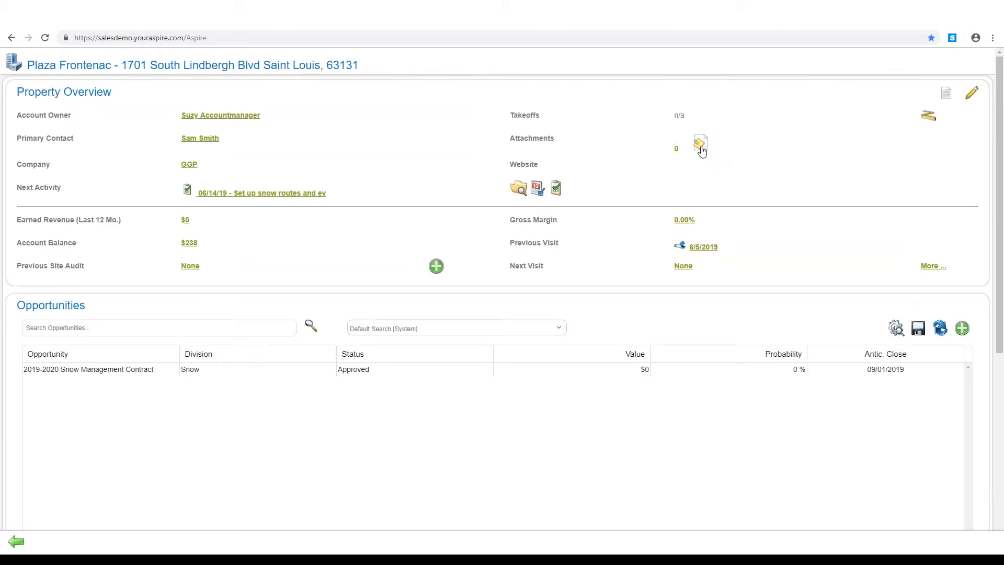
# Begin adding an attachment to the Plaza Frontenac property from the Attachments icon
pyautogui.click(701, 143)
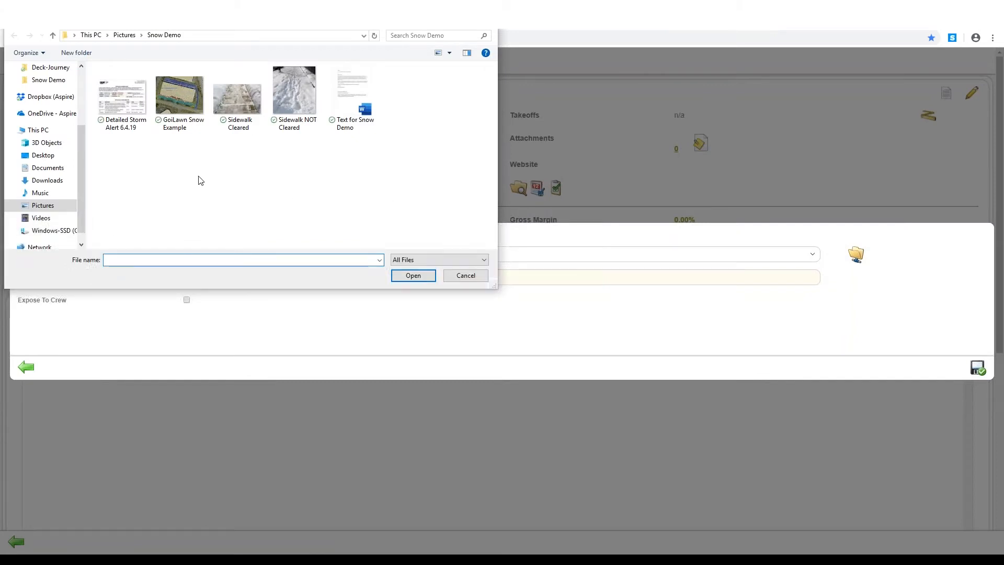
# Upload the GoiLawn Snow Example image with Expose To Crew ticked and save the attachment
pyautogui.click(179, 93)
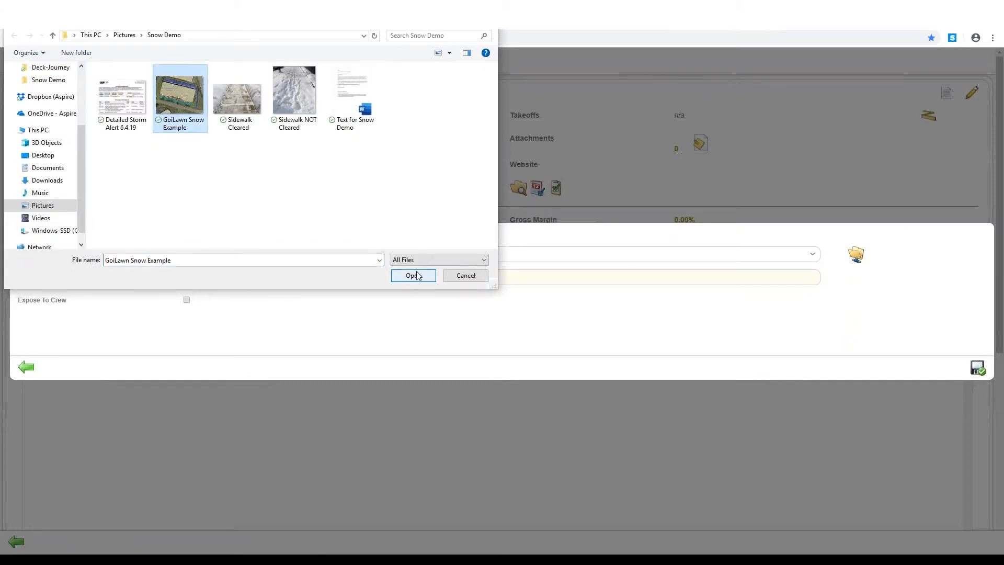
pyautogui.click(413, 275)
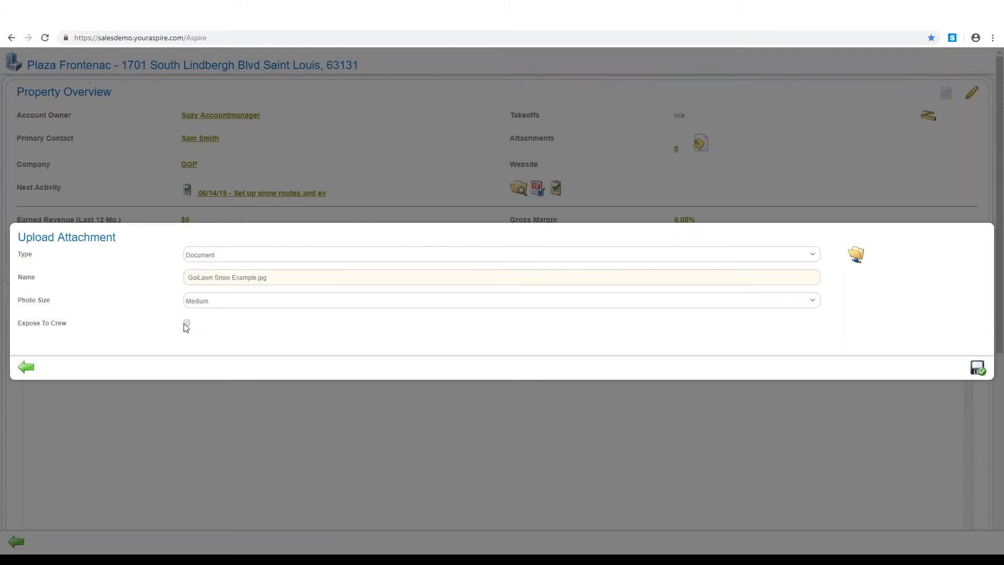
pyautogui.click(186, 324)
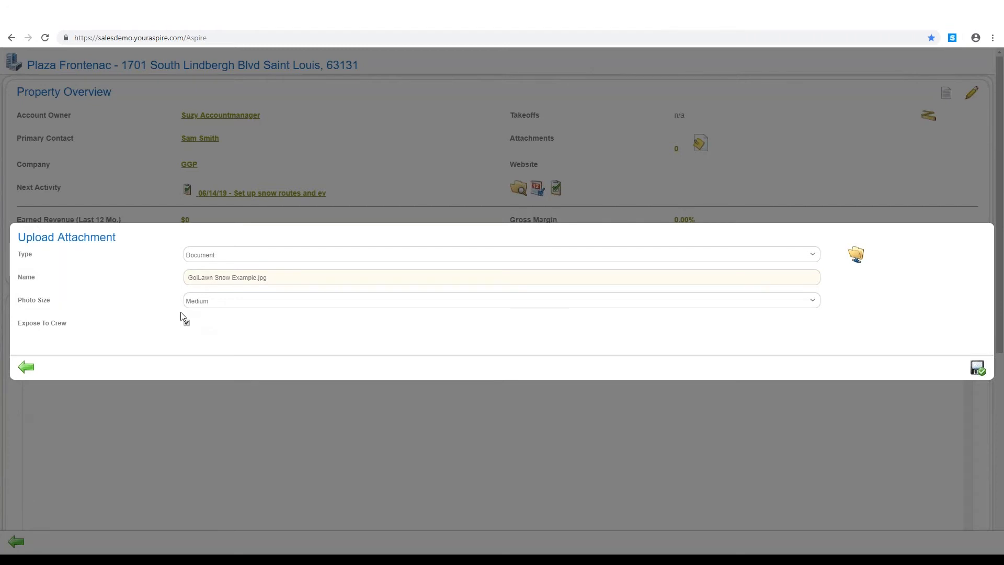
pyautogui.click(186, 322)
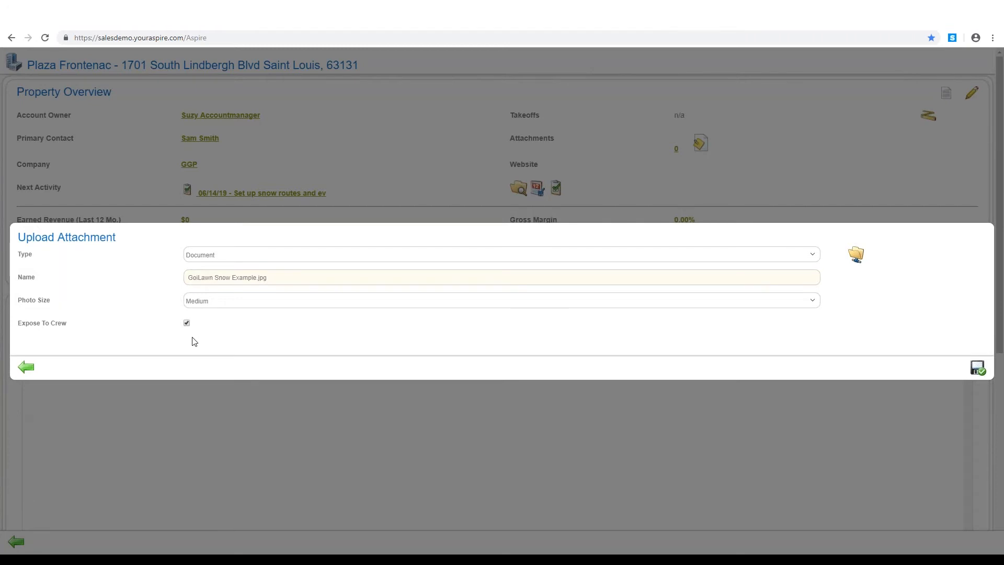
pyautogui.moveTo(198, 343)
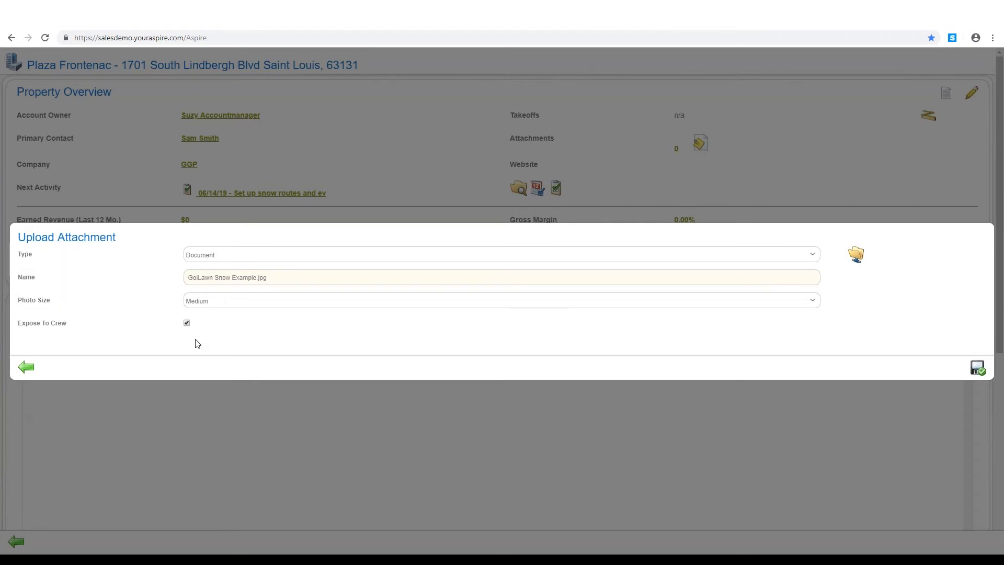
pyautogui.moveTo(278, 352)
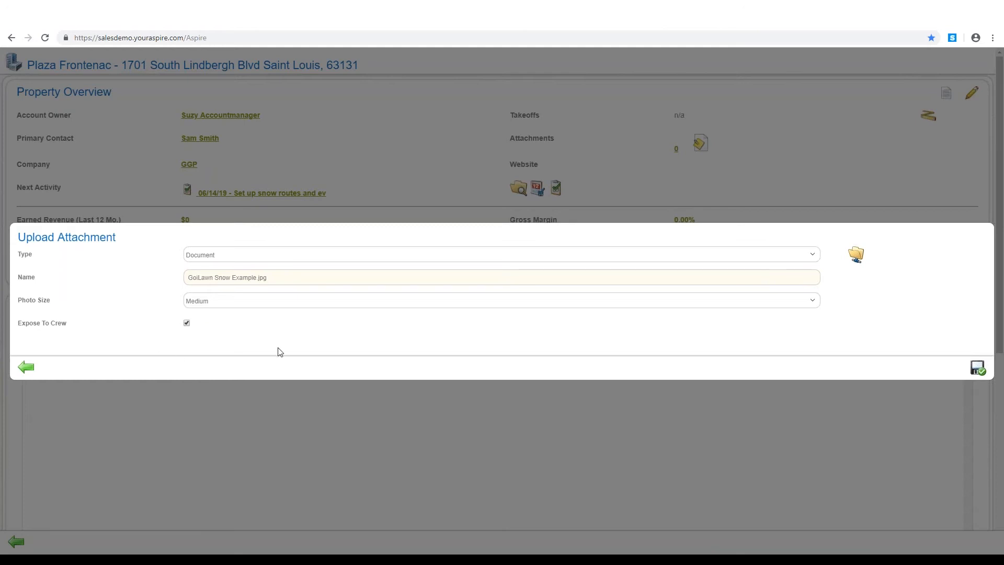
pyautogui.click(978, 367)
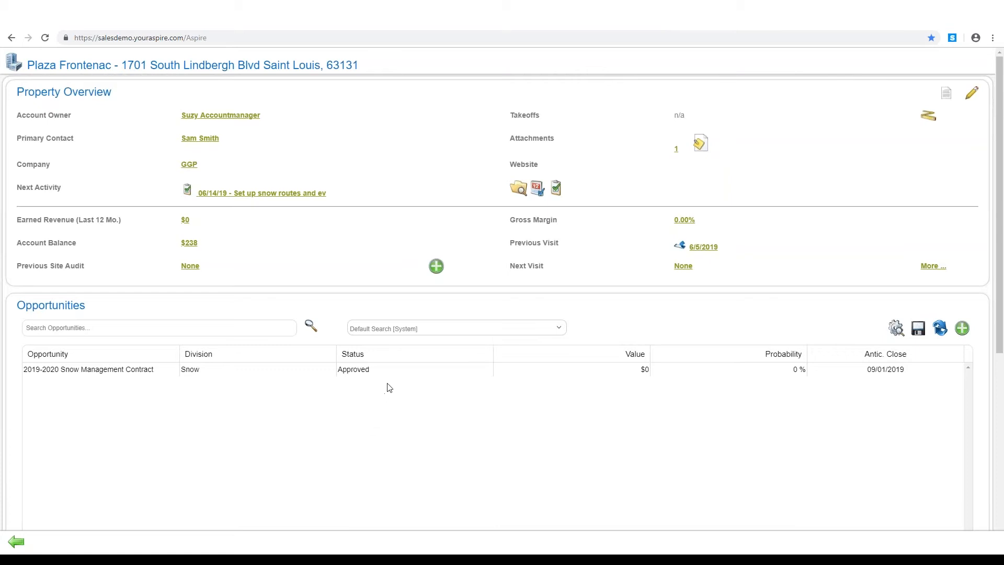
pyautogui.moveTo(368, 376)
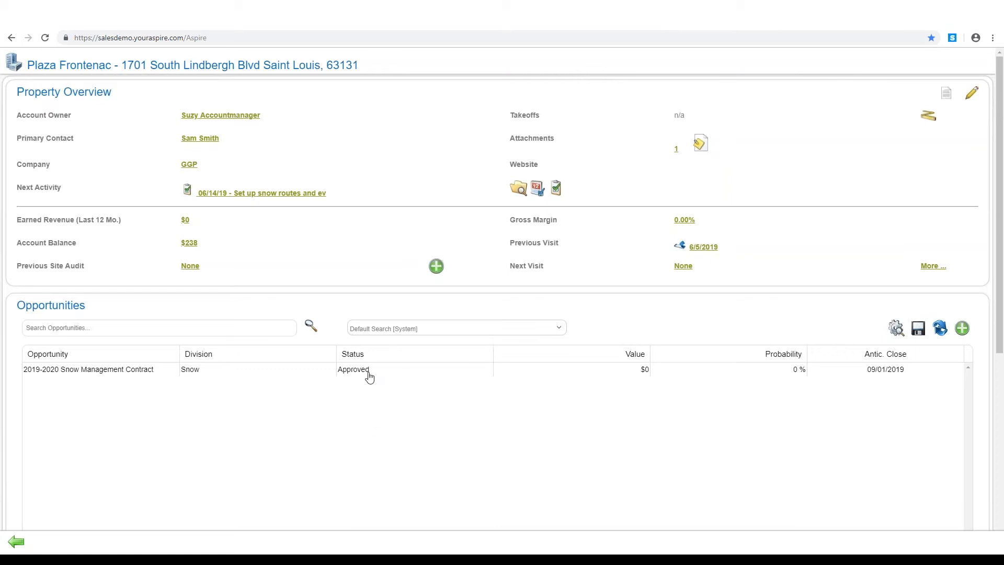
pyautogui.moveTo(366, 377)
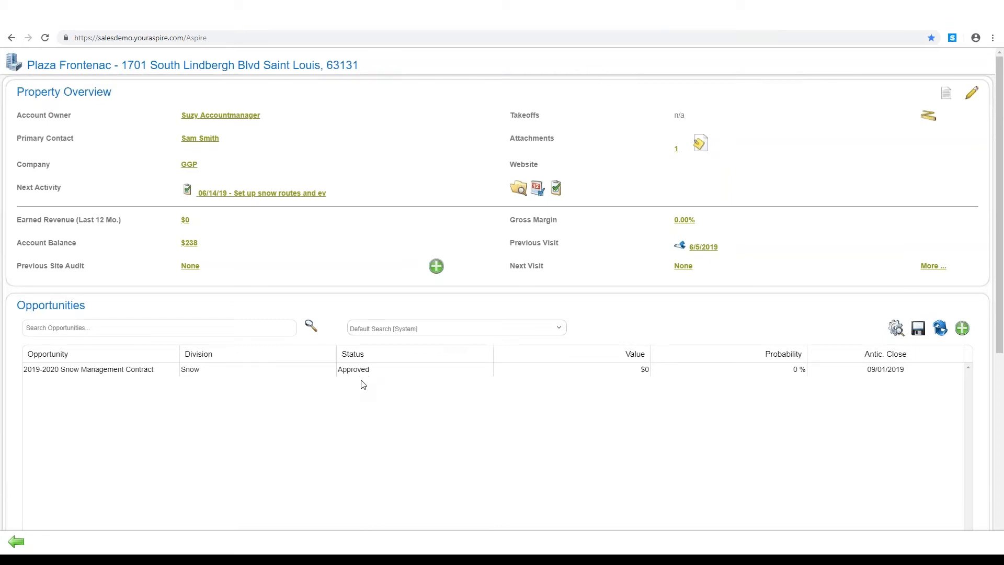
pyautogui.moveTo(367, 386)
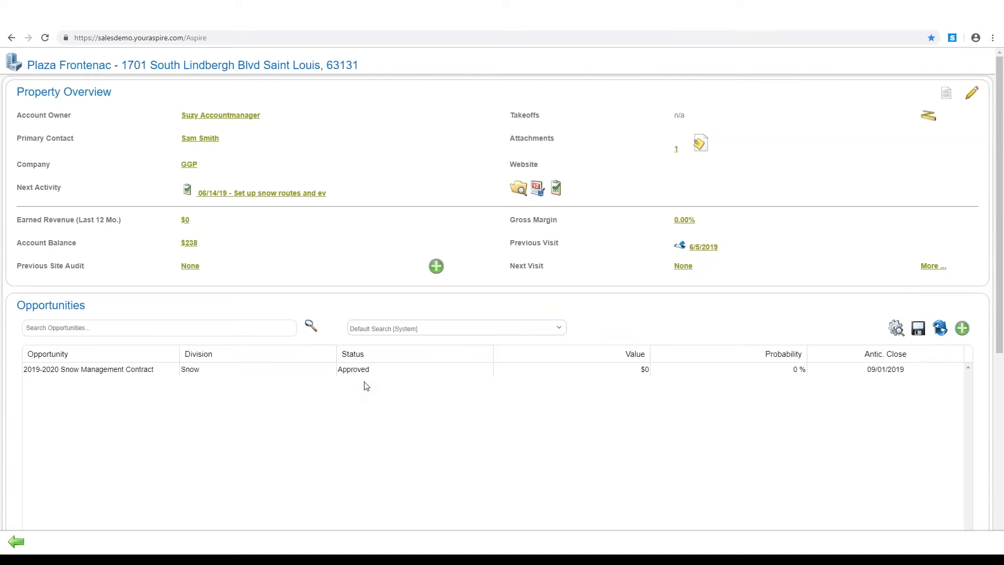
pyautogui.moveTo(112, 512)
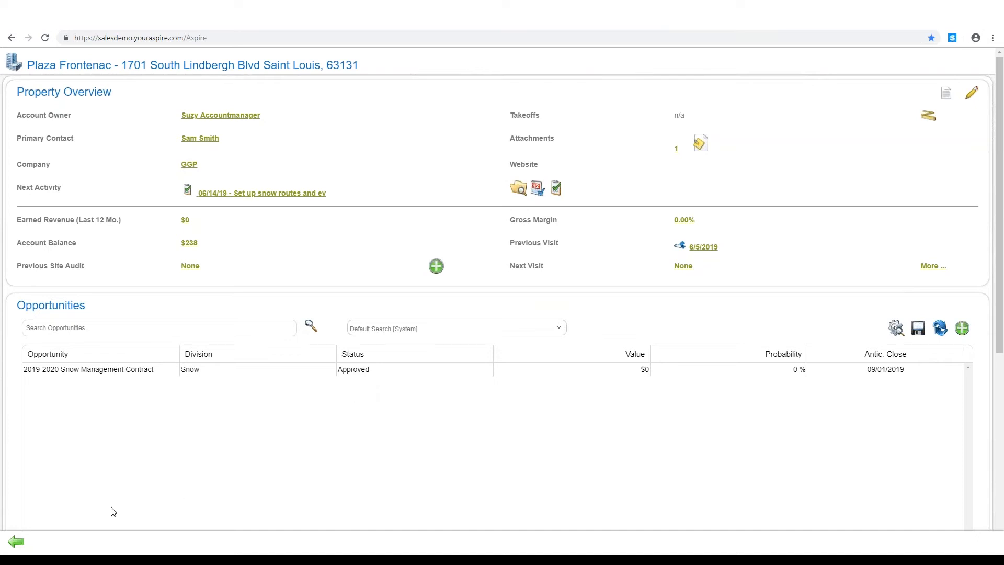
pyautogui.click(16, 540)
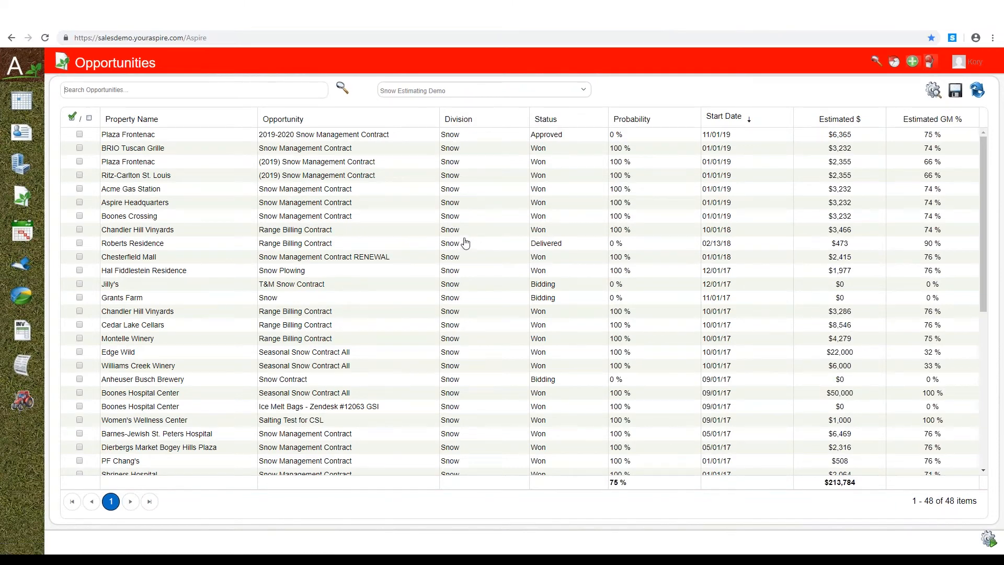
pyautogui.moveTo(566, 121)
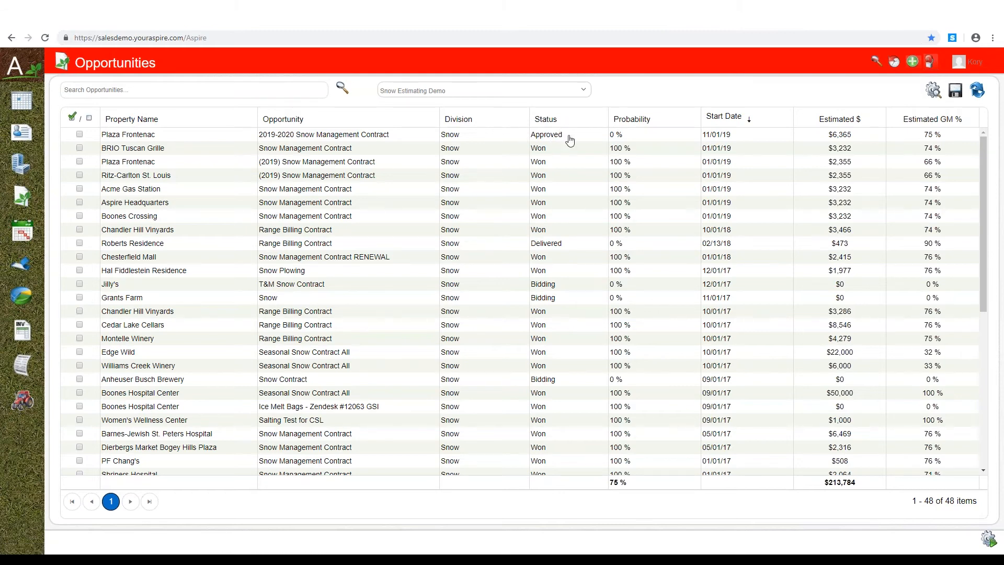
pyautogui.moveTo(569, 159)
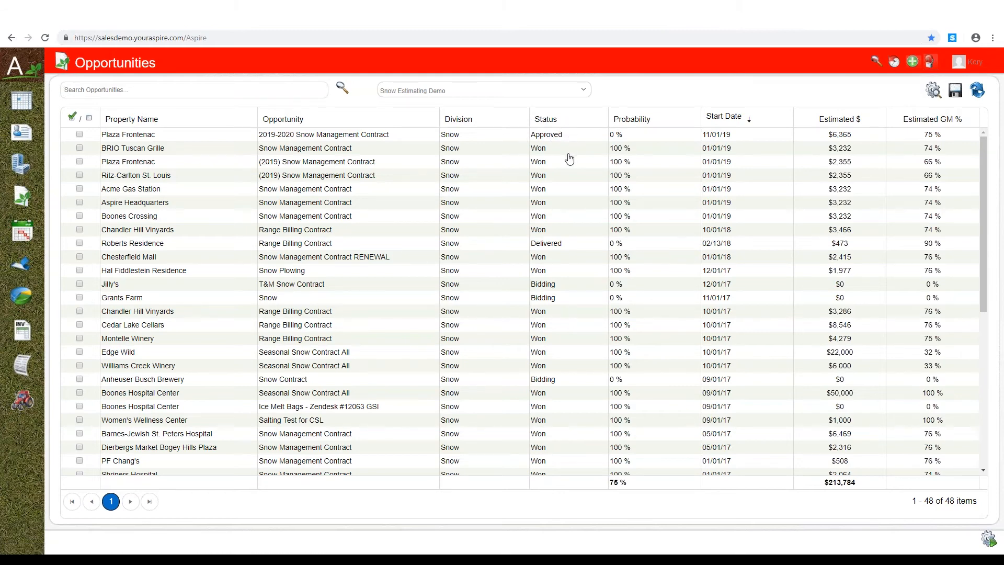
pyautogui.moveTo(556, 303)
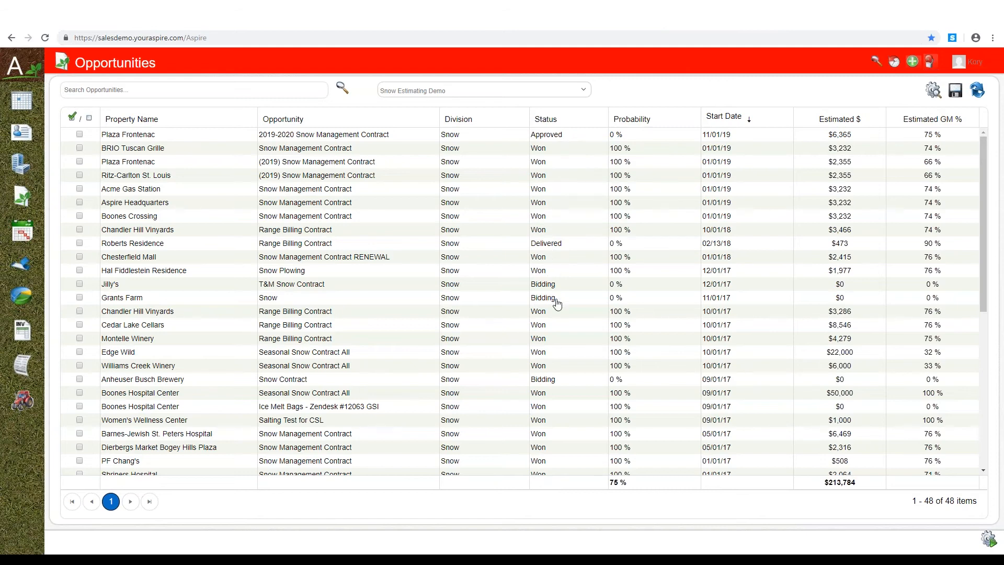
pyautogui.moveTo(839, 125)
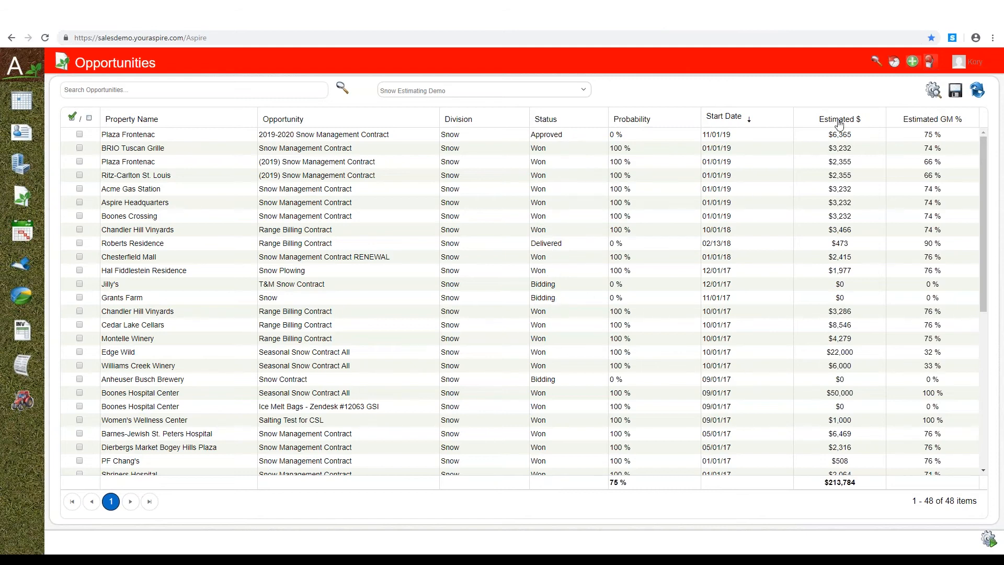